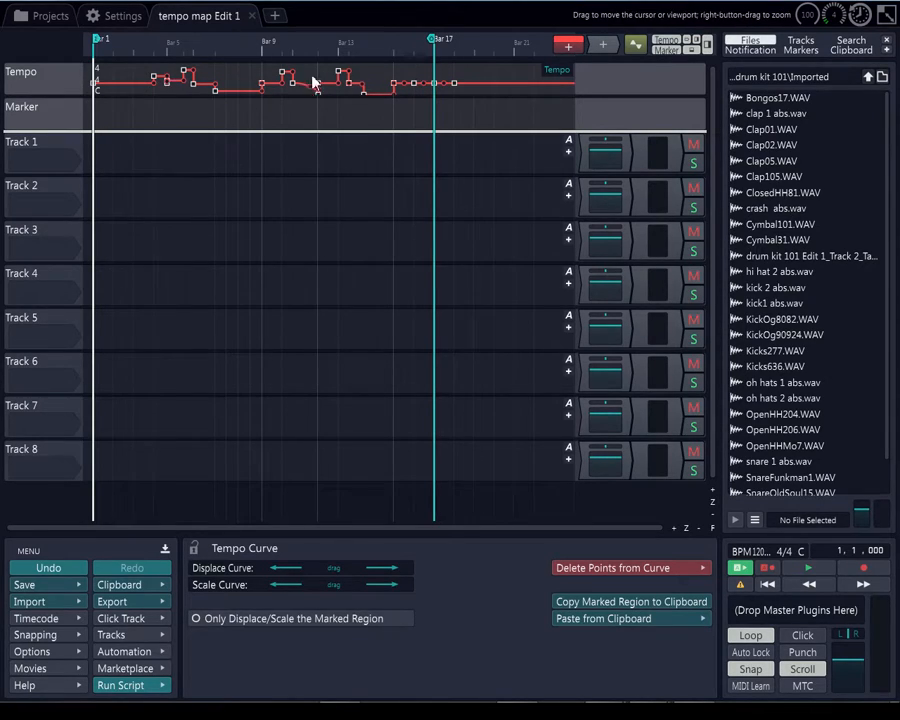
- Leave the tempo curve editor so the Global Track panel shows tempo, time signature and key options
{"action": "left_click", "coordinate": [36, 72]}
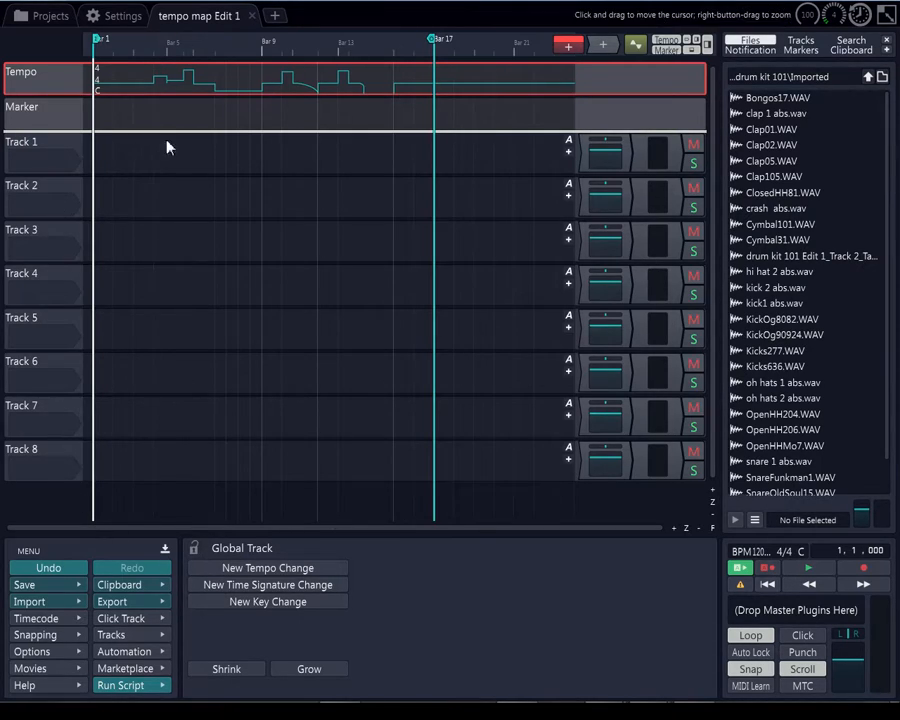
{"action": "mouse_move", "coordinate": [120, 148]}
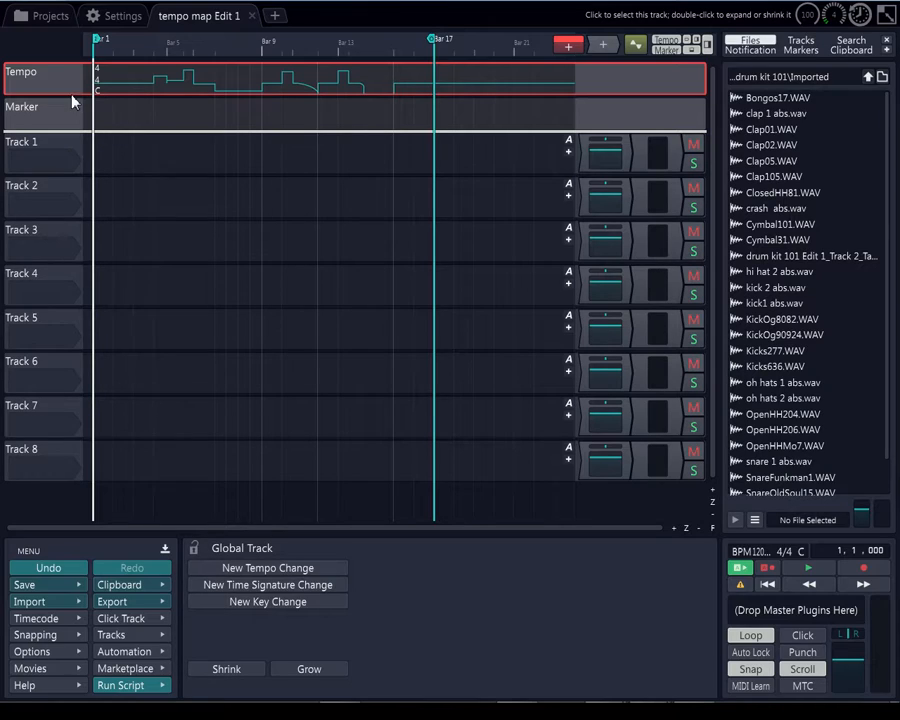
{"action": "mouse_move", "coordinate": [66, 66]}
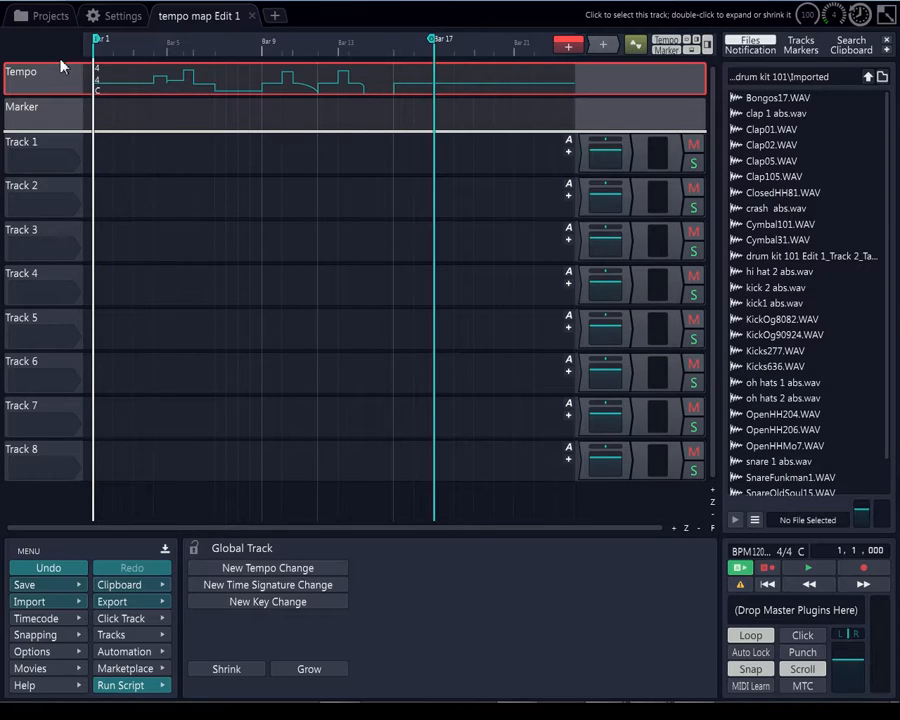
{"action": "mouse_move", "coordinate": [394, 72]}
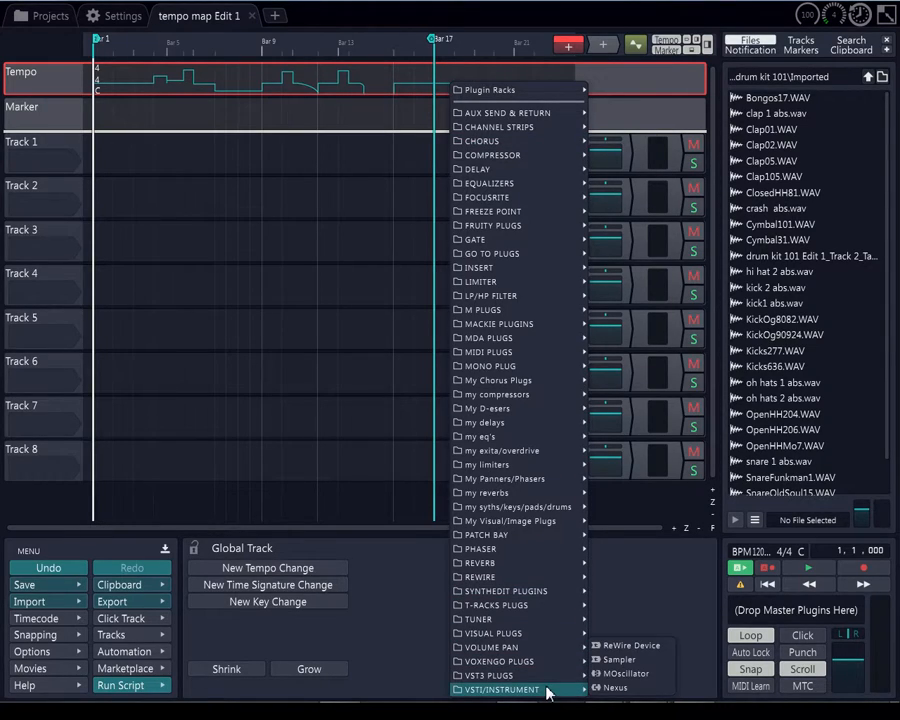
{"action": "mouse_move", "coordinate": [632, 644]}
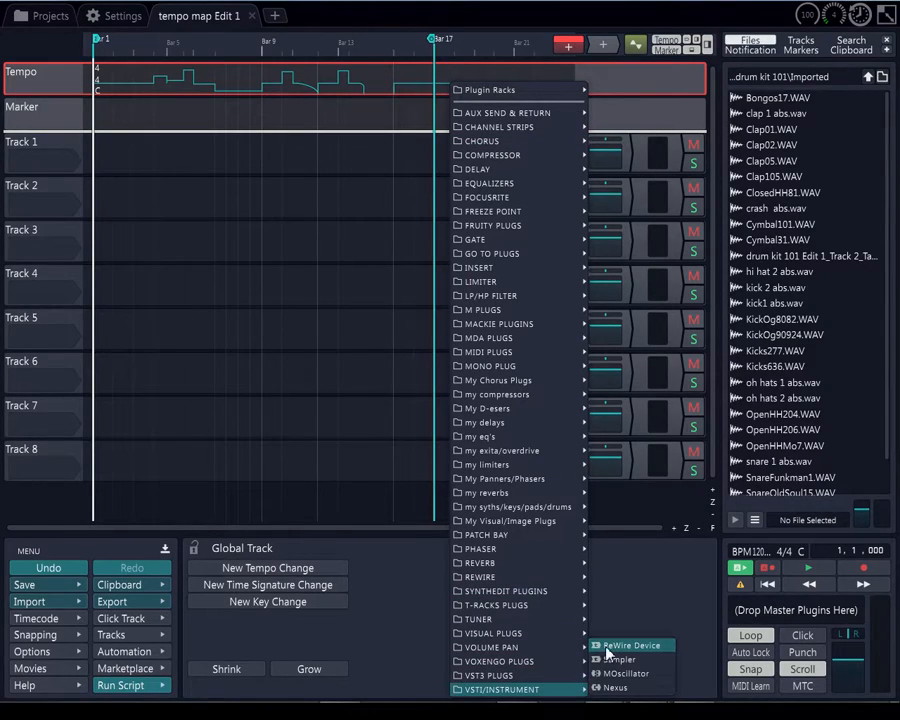
- Insert a ReWire Device plugin from the Instruments list onto Track 1
{"action": "left_click", "coordinate": [634, 646]}
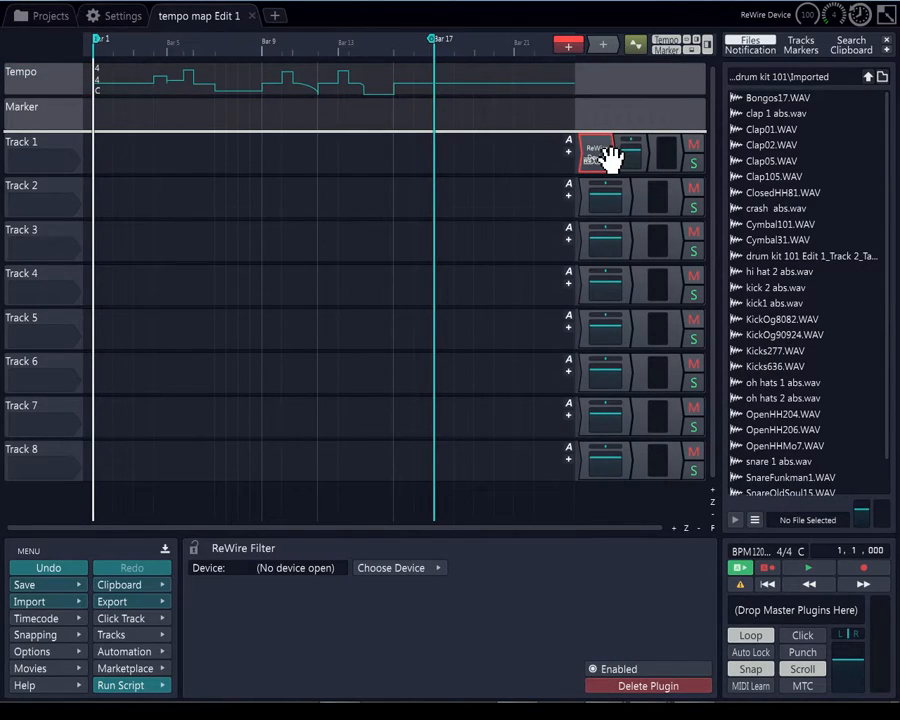
{"action": "mouse_move", "coordinate": [576, 206]}
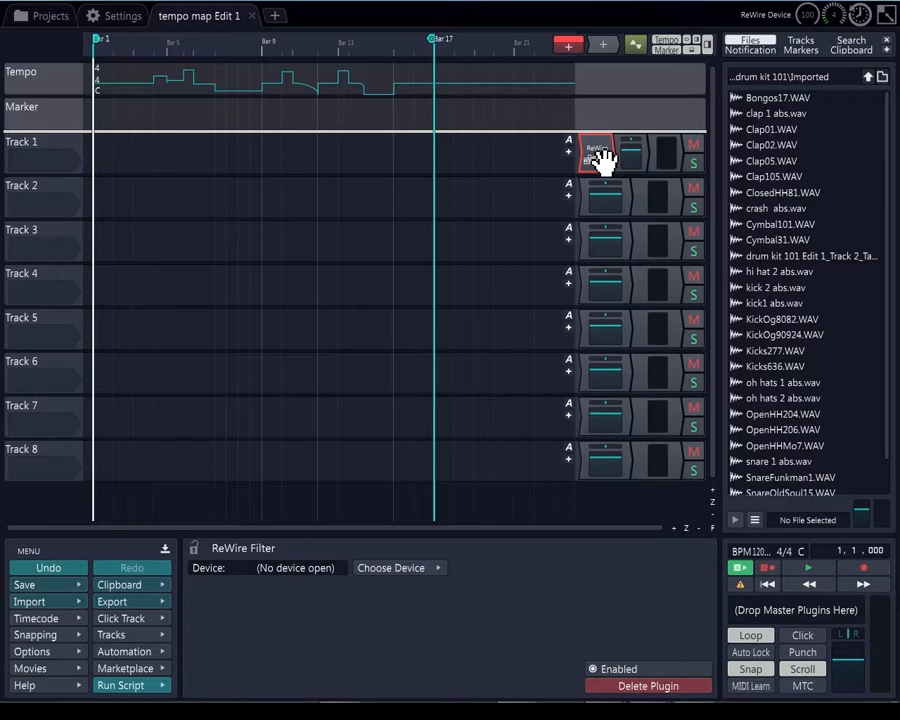
- Set the Plugin Selector preference in Settings > Plugins to Popup menu
{"action": "left_click", "coordinate": [120, 24]}
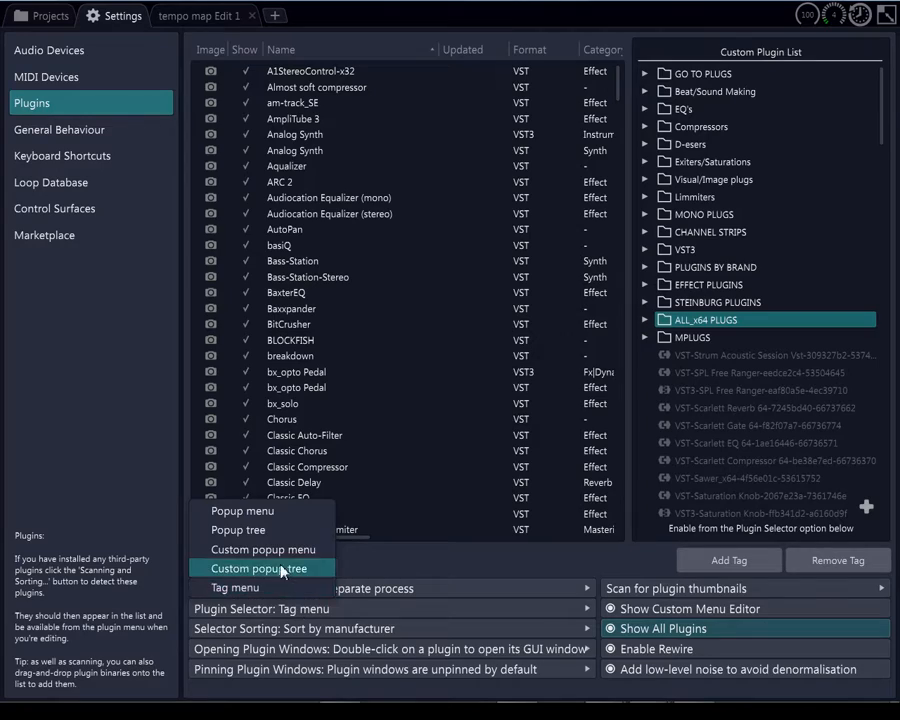
{"action": "mouse_move", "coordinate": [266, 516]}
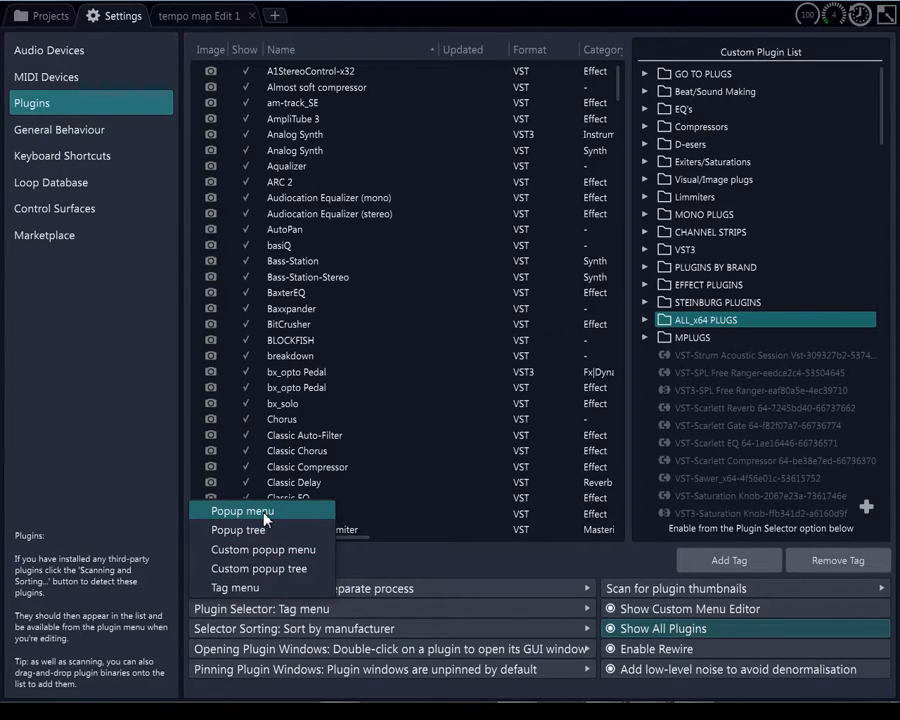
{"action": "mouse_move", "coordinate": [240, 530]}
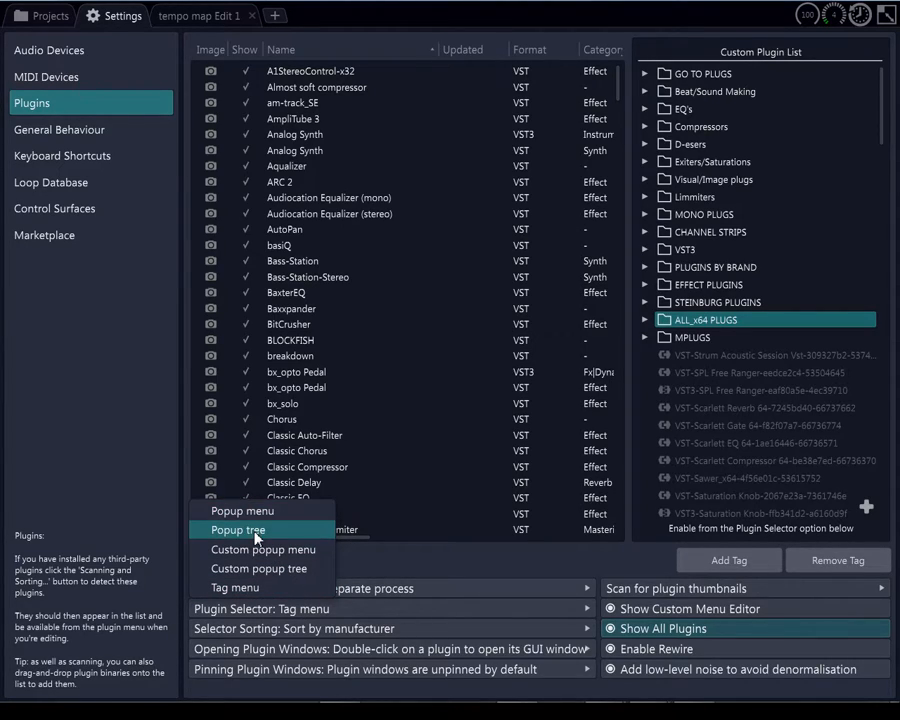
{"action": "left_click", "coordinate": [236, 530]}
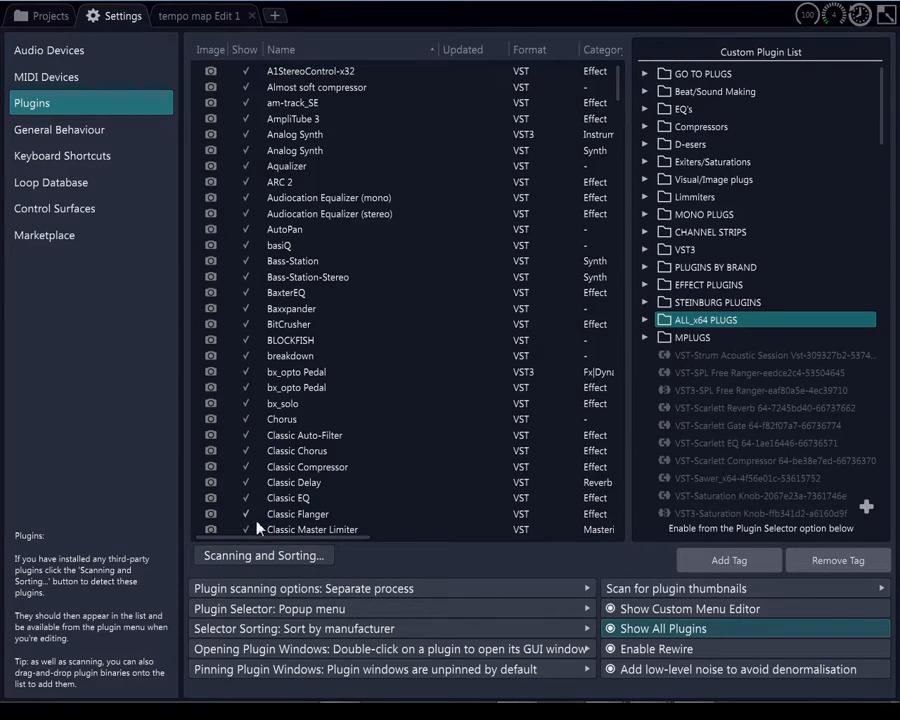
- Switch back to the tempo map Edit 1 tab with the ReWire plugin on Track 1
{"action": "left_click", "coordinate": [200, 16]}
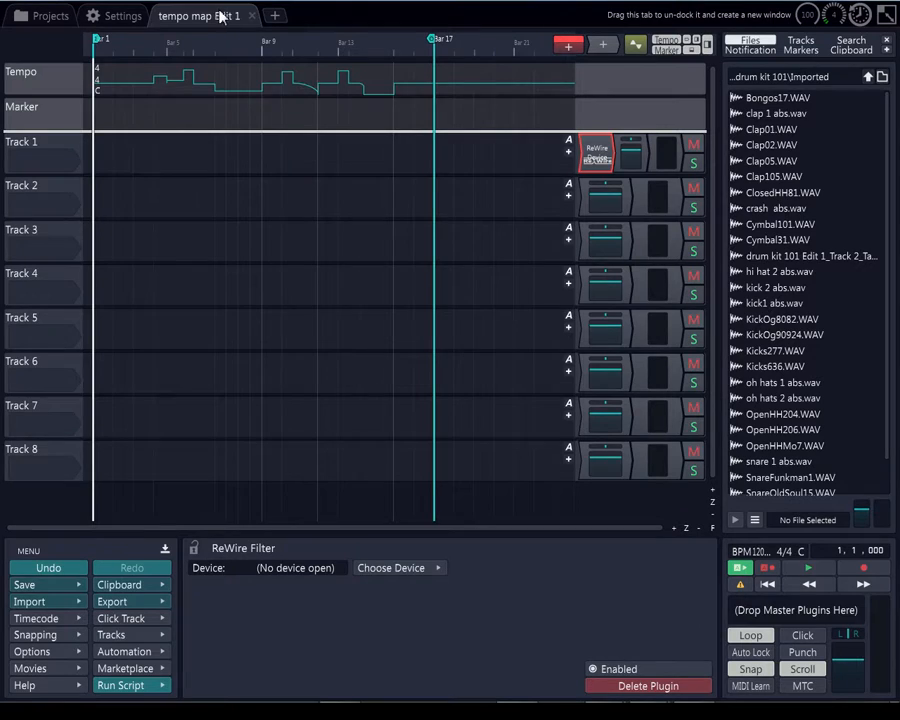
{"action": "mouse_move", "coordinate": [600, 56]}
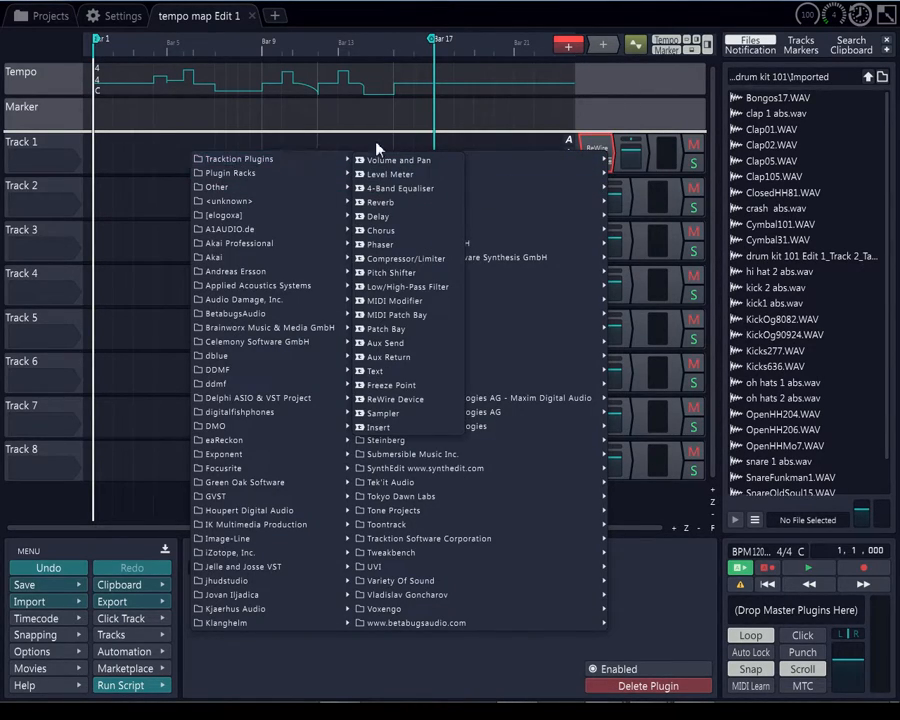
{"action": "mouse_move", "coordinate": [388, 328]}
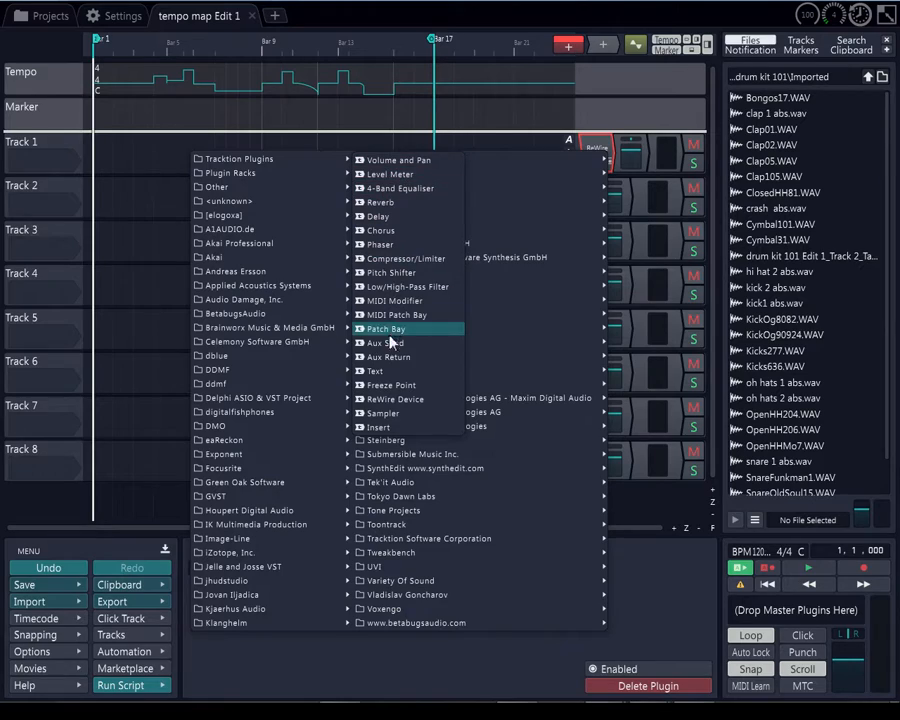
{"action": "mouse_move", "coordinate": [392, 412]}
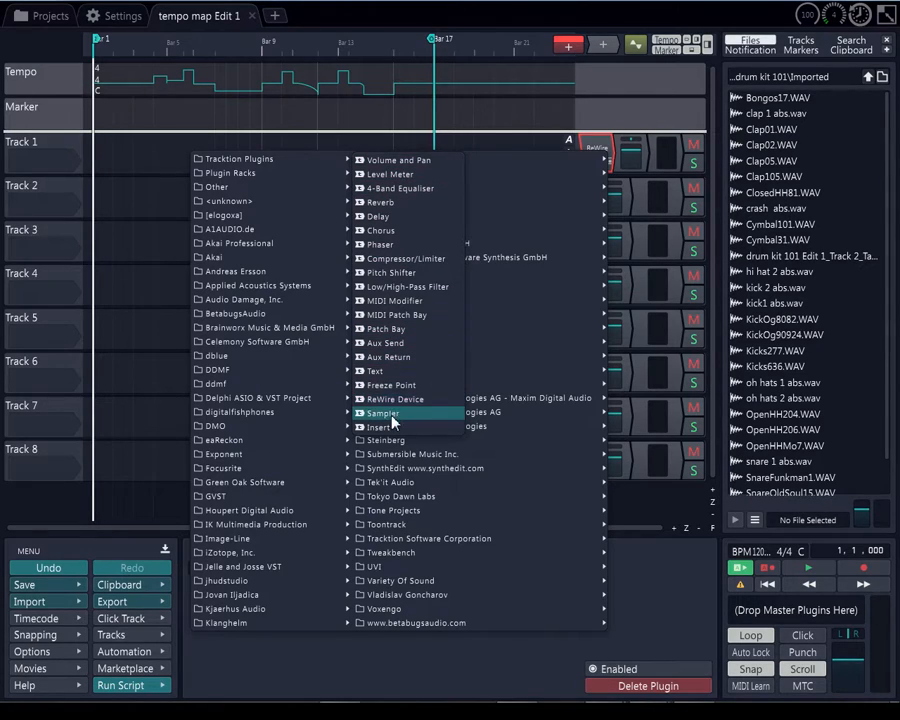
{"action": "mouse_move", "coordinate": [396, 398]}
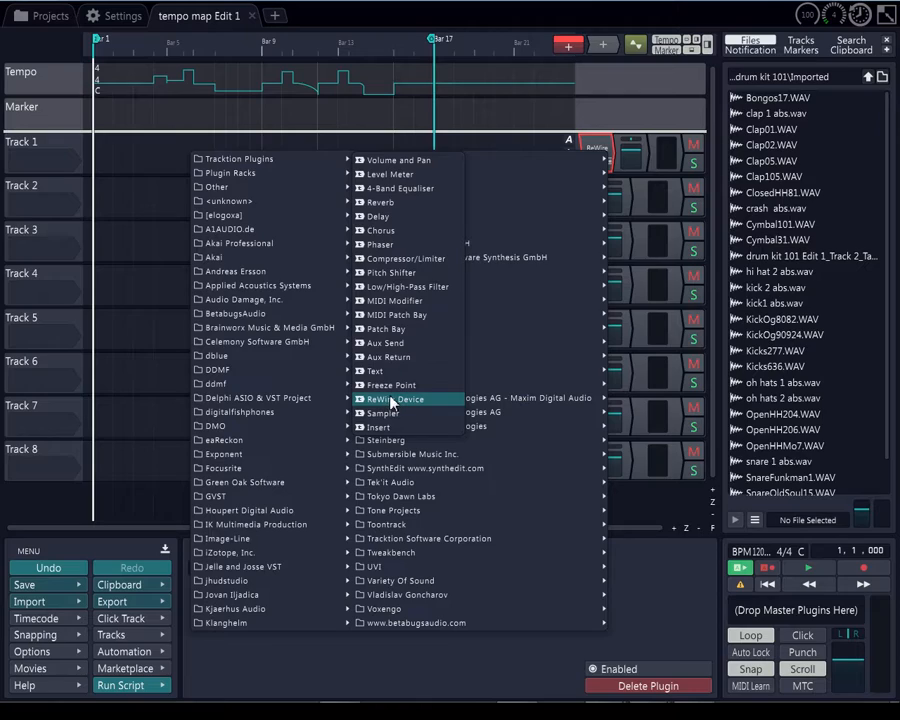
{"action": "mouse_move", "coordinate": [396, 400]}
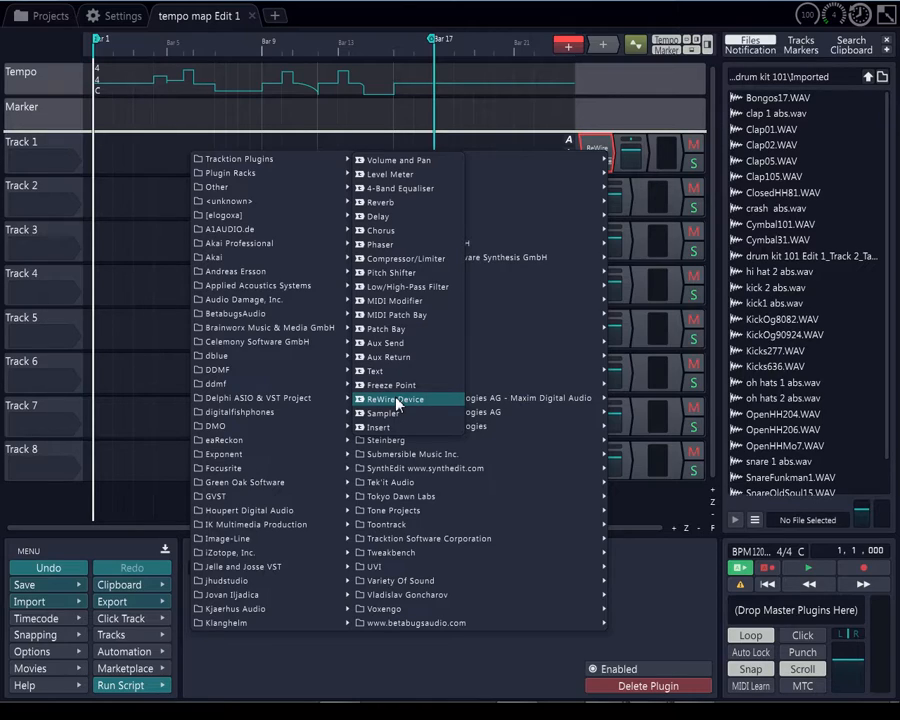
{"action": "mouse_move", "coordinate": [390, 384]}
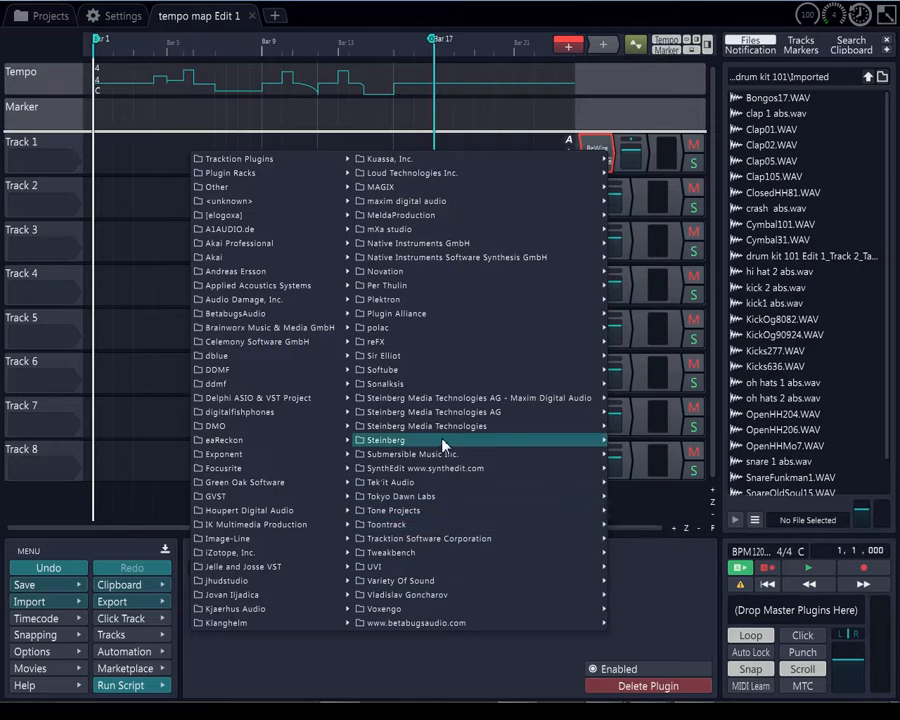
{"action": "mouse_move", "coordinate": [418, 356]}
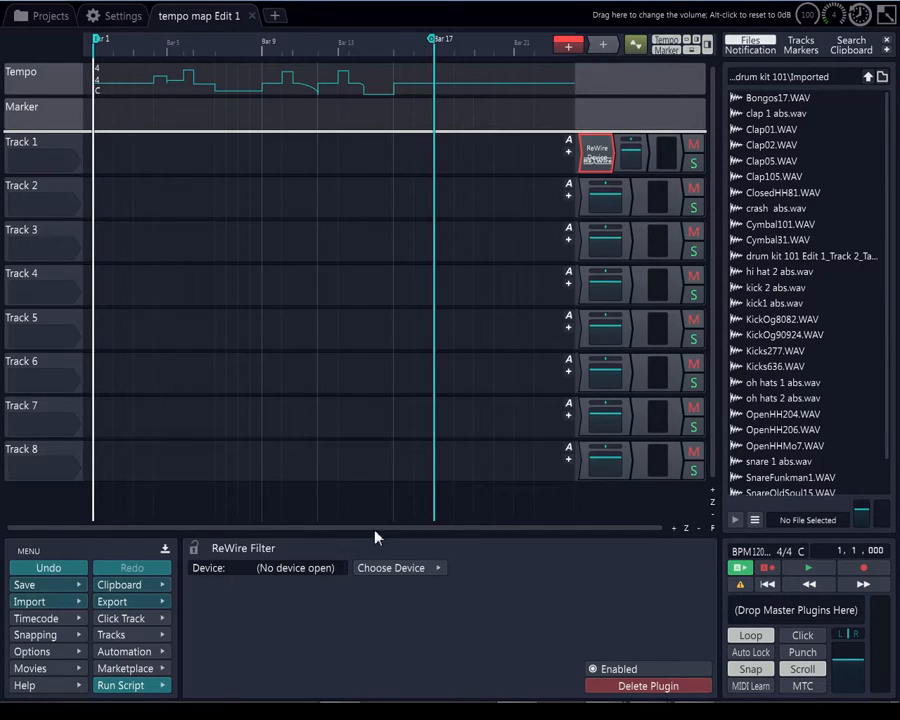
{"action": "left_click", "coordinate": [392, 568]}
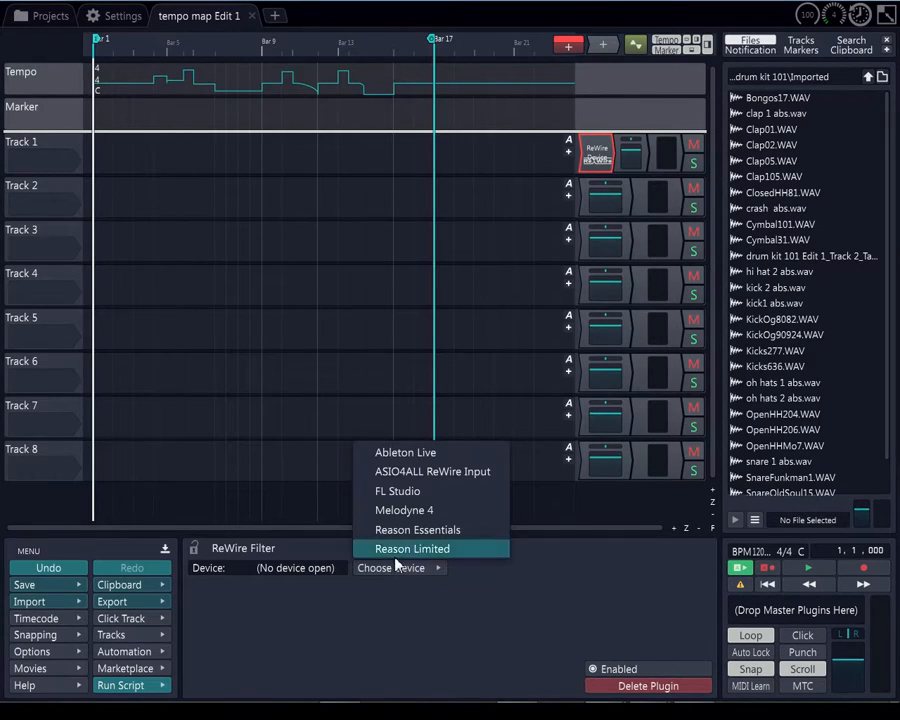
{"action": "mouse_move", "coordinate": [400, 564]}
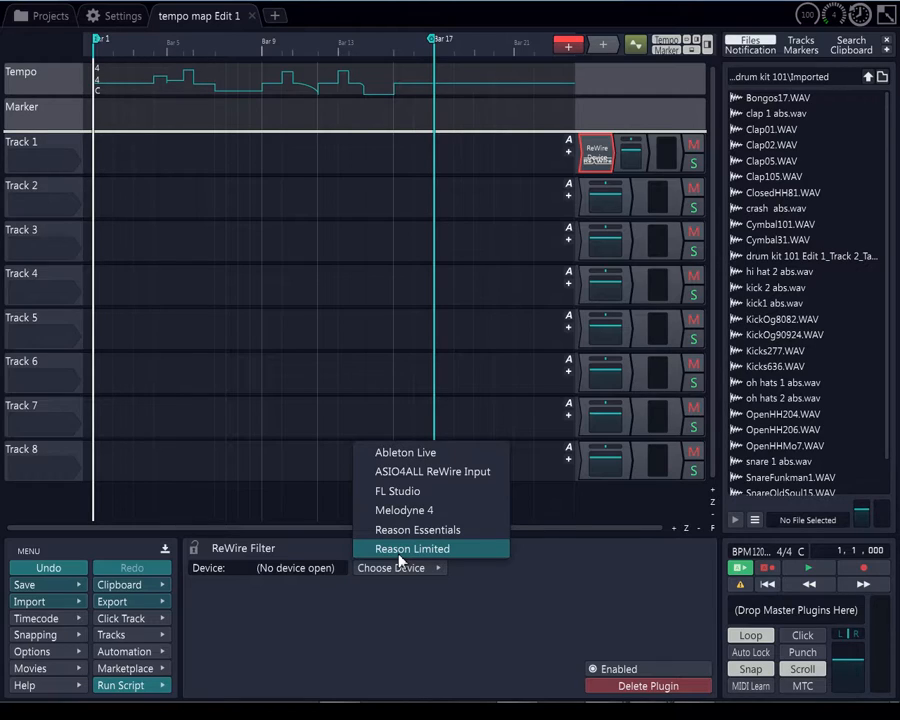
{"action": "mouse_move", "coordinate": [416, 528]}
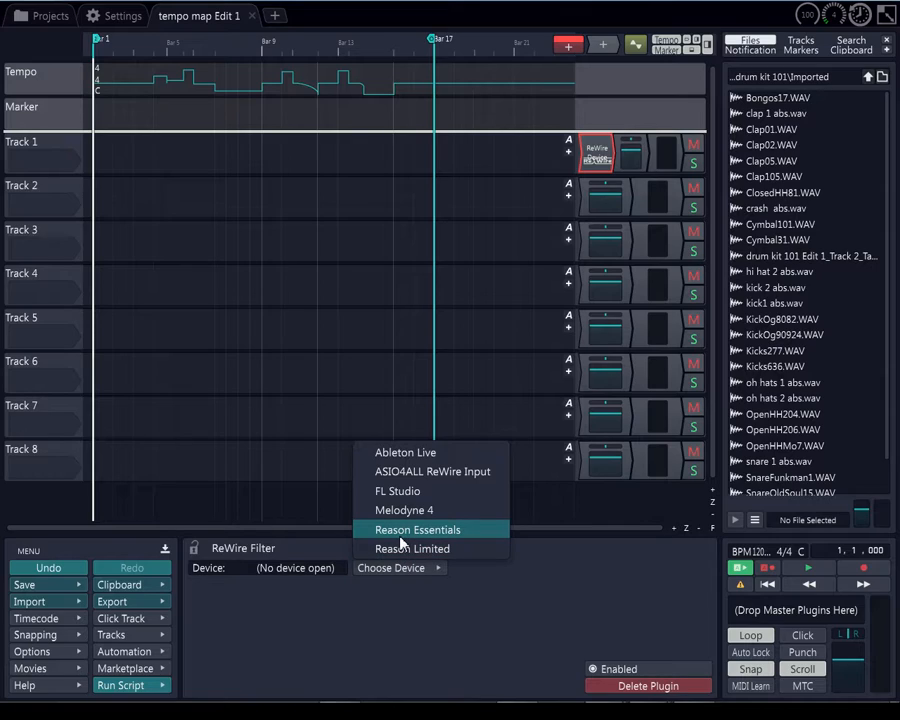
{"action": "mouse_move", "coordinate": [412, 548]}
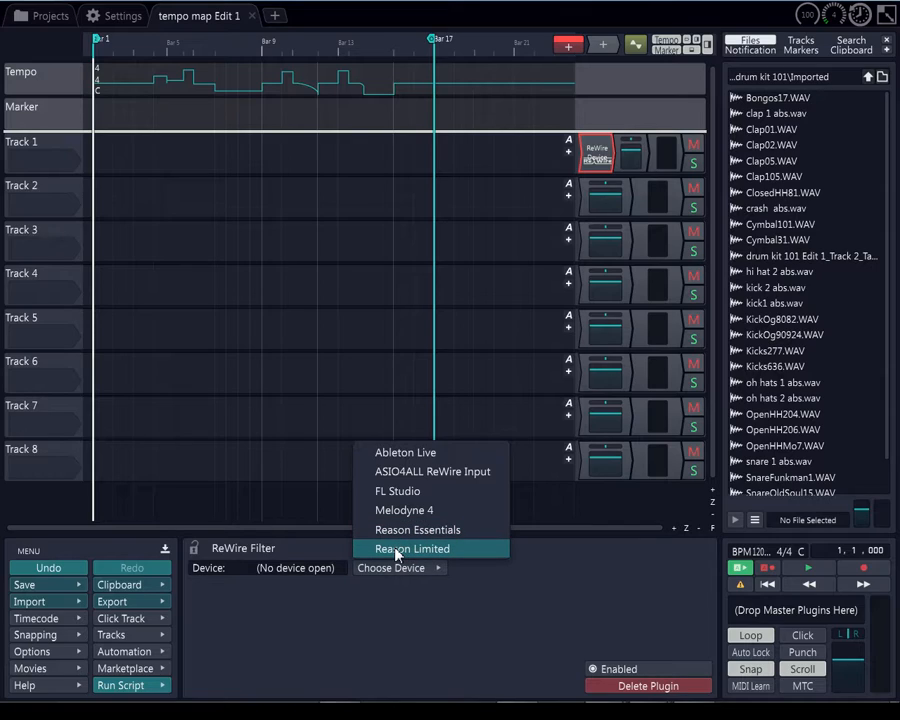
{"action": "mouse_move", "coordinate": [396, 552]}
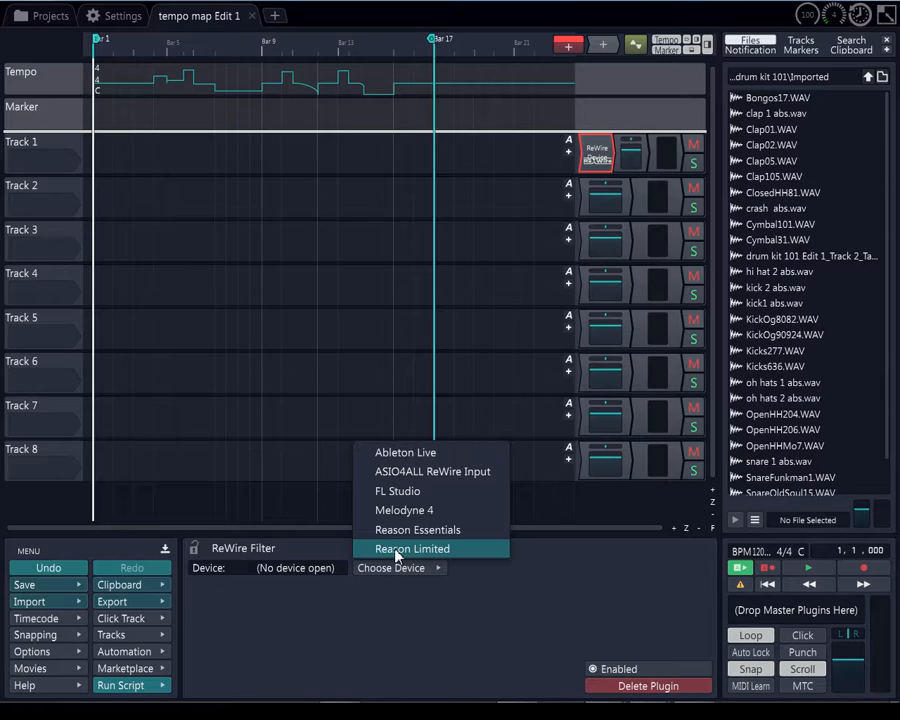
{"action": "mouse_move", "coordinate": [416, 528]}
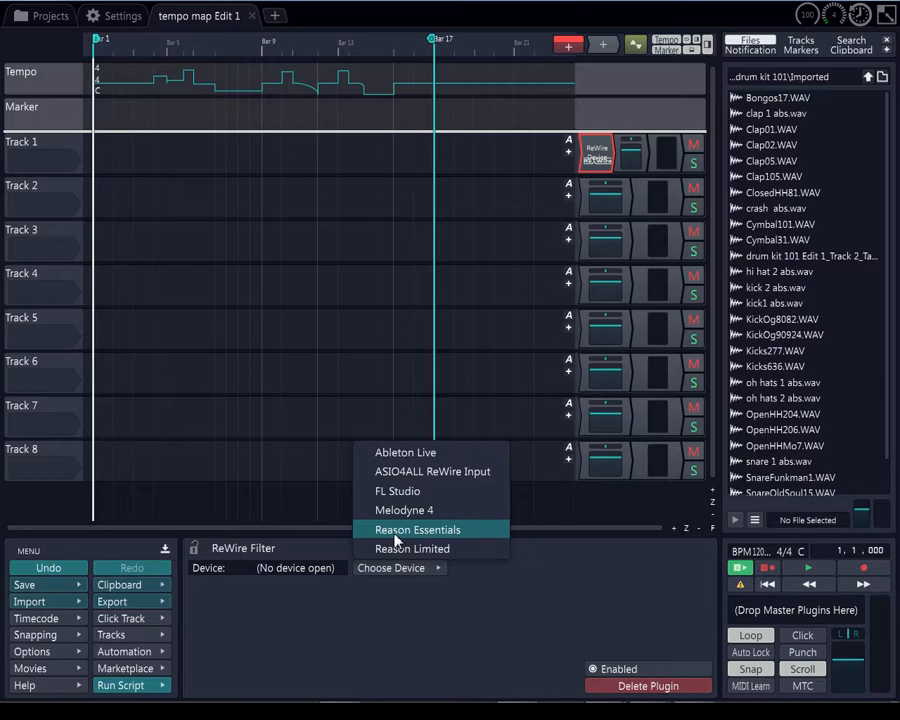
{"action": "mouse_move", "coordinate": [396, 492]}
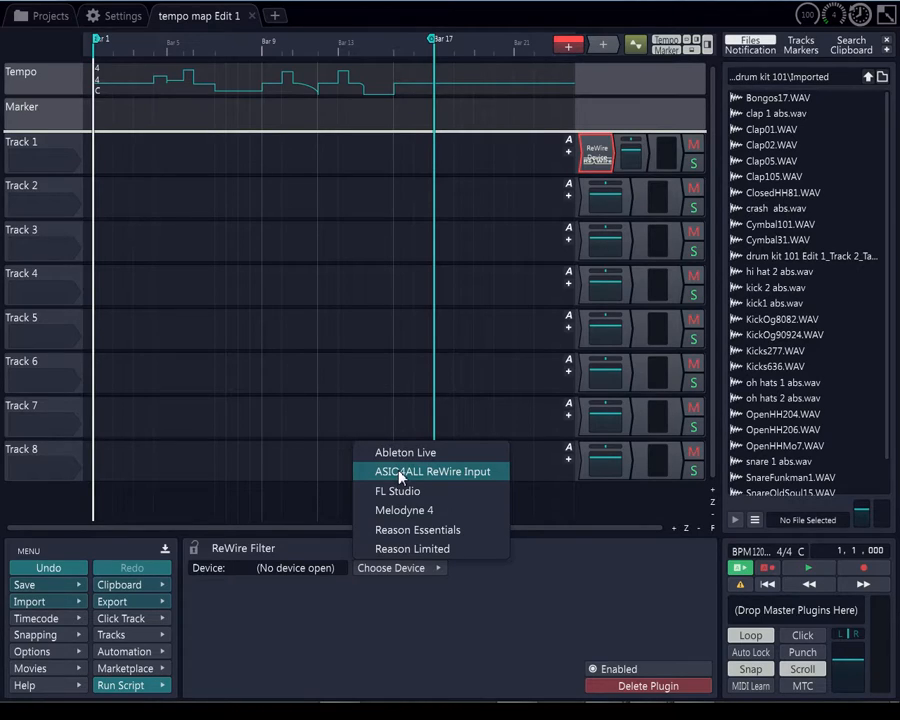
{"action": "mouse_move", "coordinate": [406, 452]}
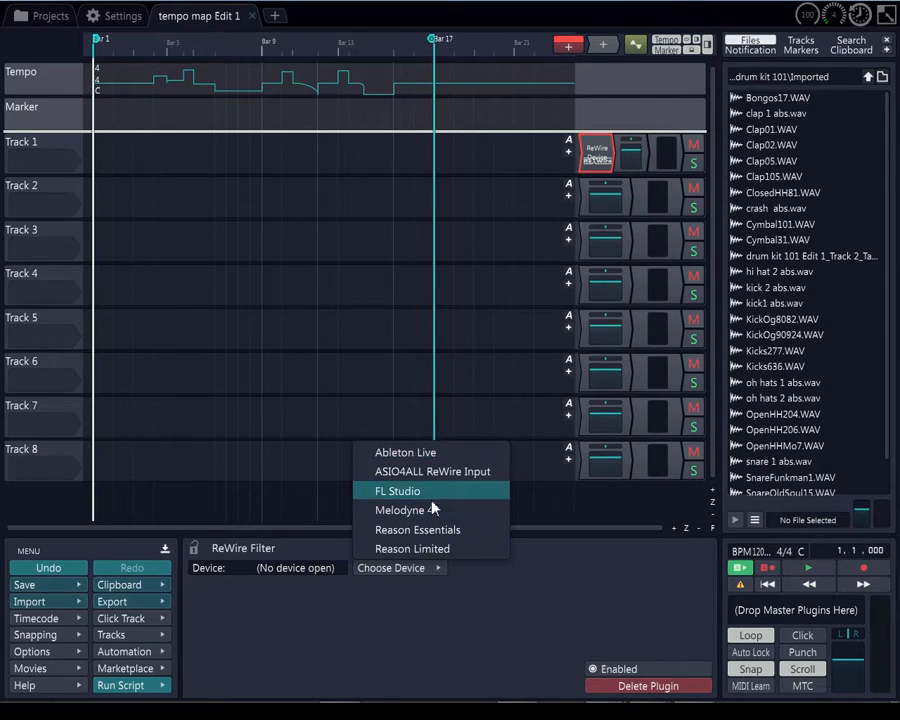
{"action": "mouse_move", "coordinate": [430, 452]}
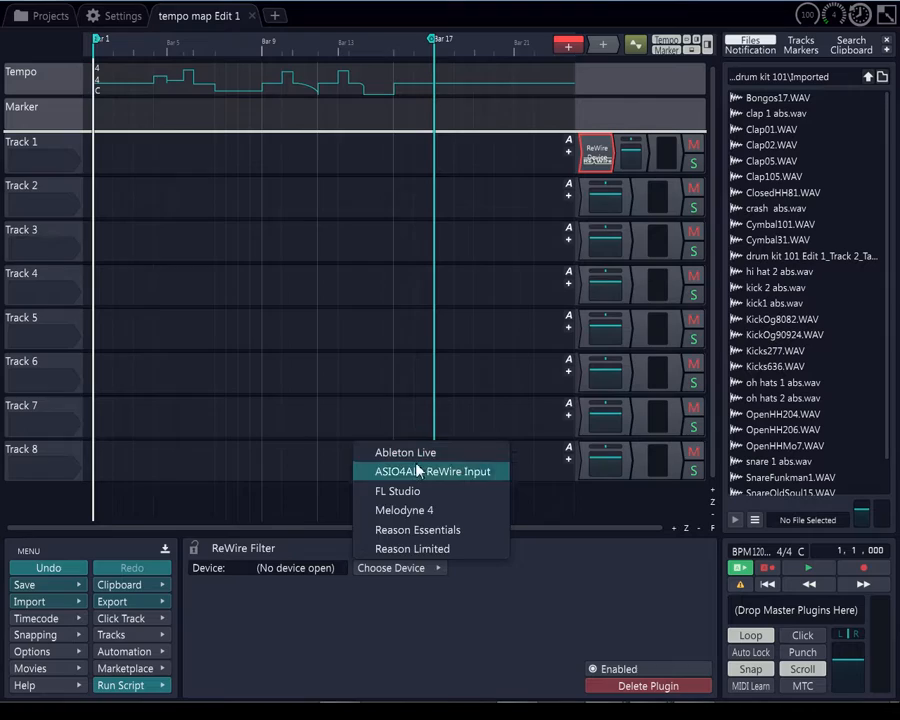
- Choose Reason Essentials as Track 1's ReWire device and close the Reason window
{"action": "left_click", "coordinate": [416, 528]}
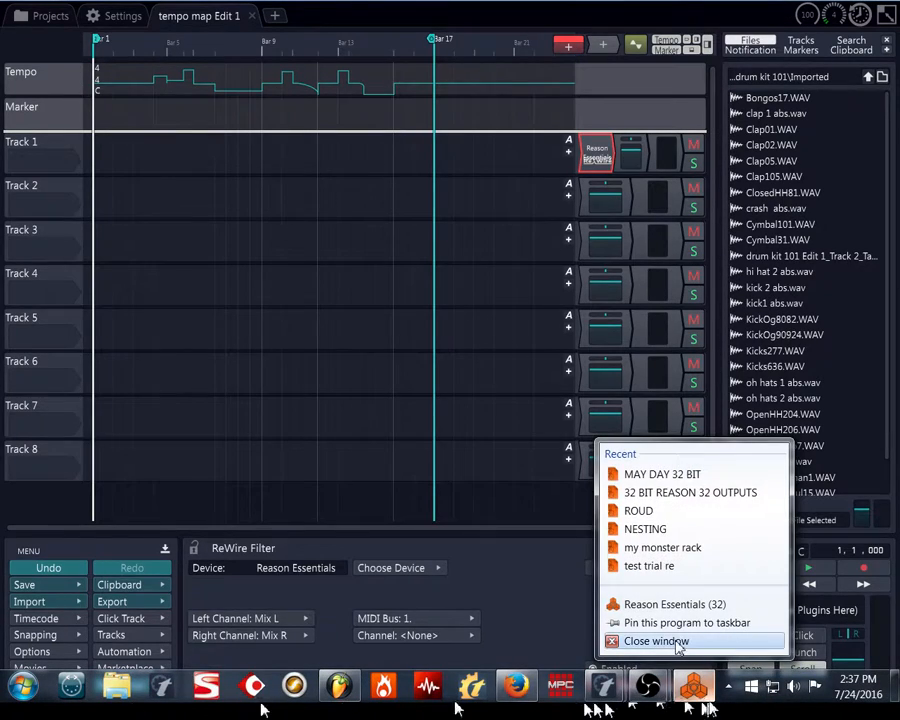
{"action": "left_click", "coordinate": [664, 640]}
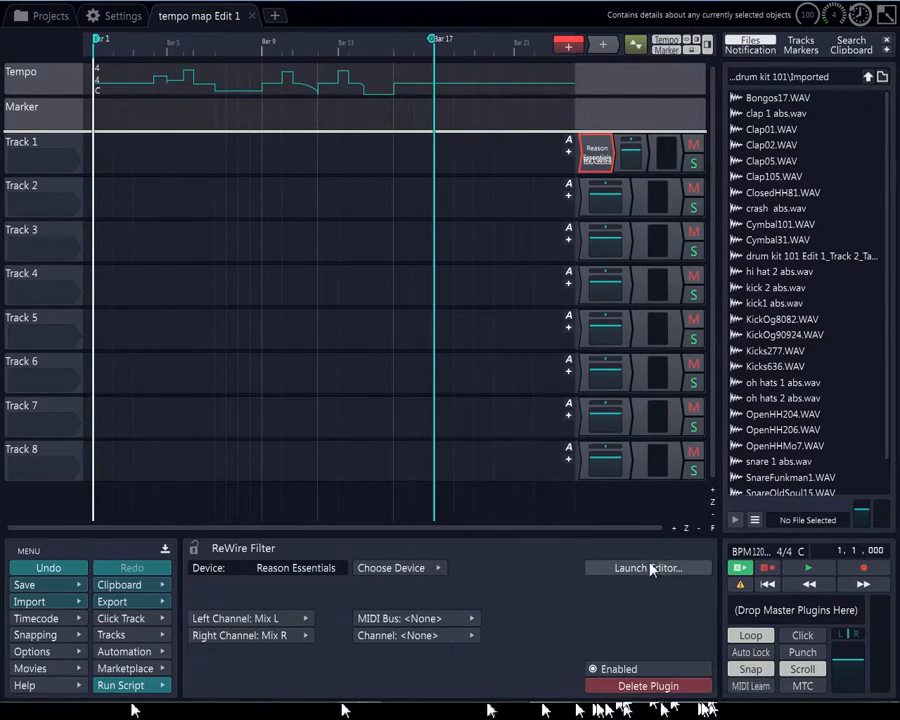
{"action": "right_click", "coordinate": [596, 152]}
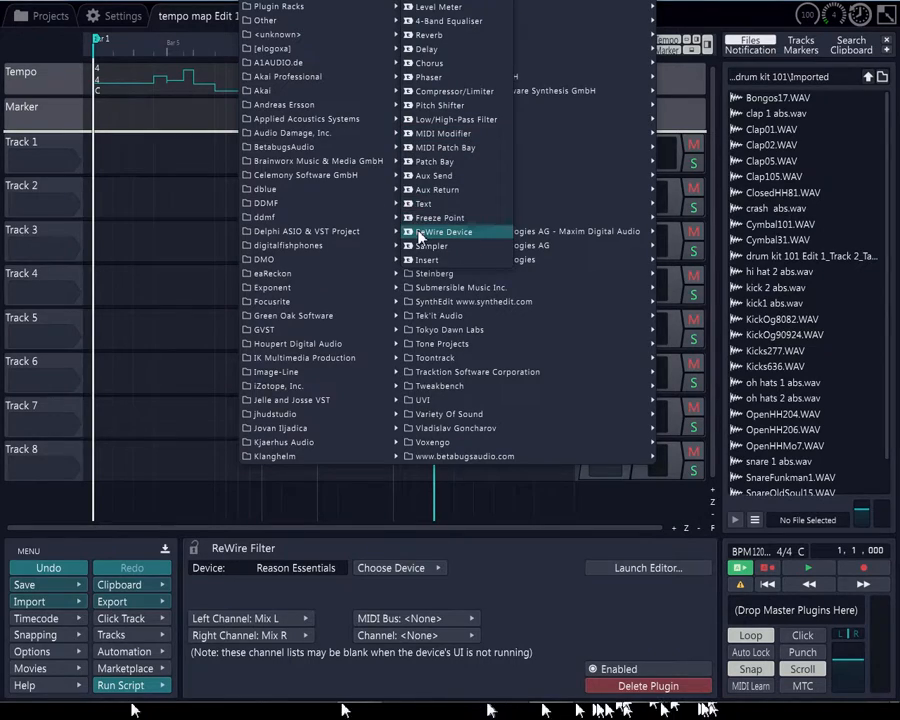
{"action": "left_click", "coordinate": [444, 232]}
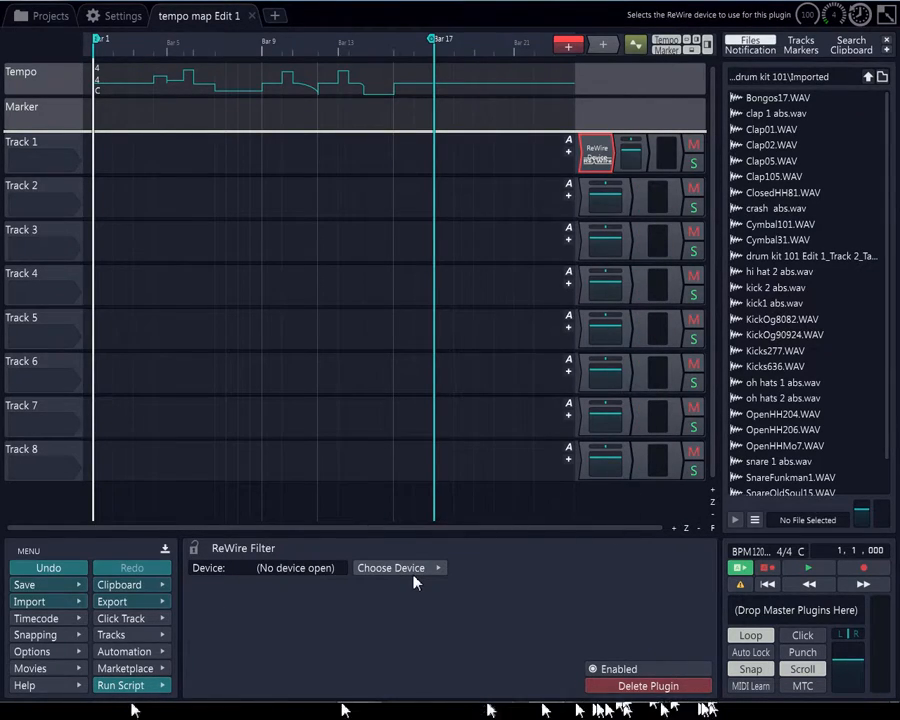
{"action": "left_click", "coordinate": [392, 568]}
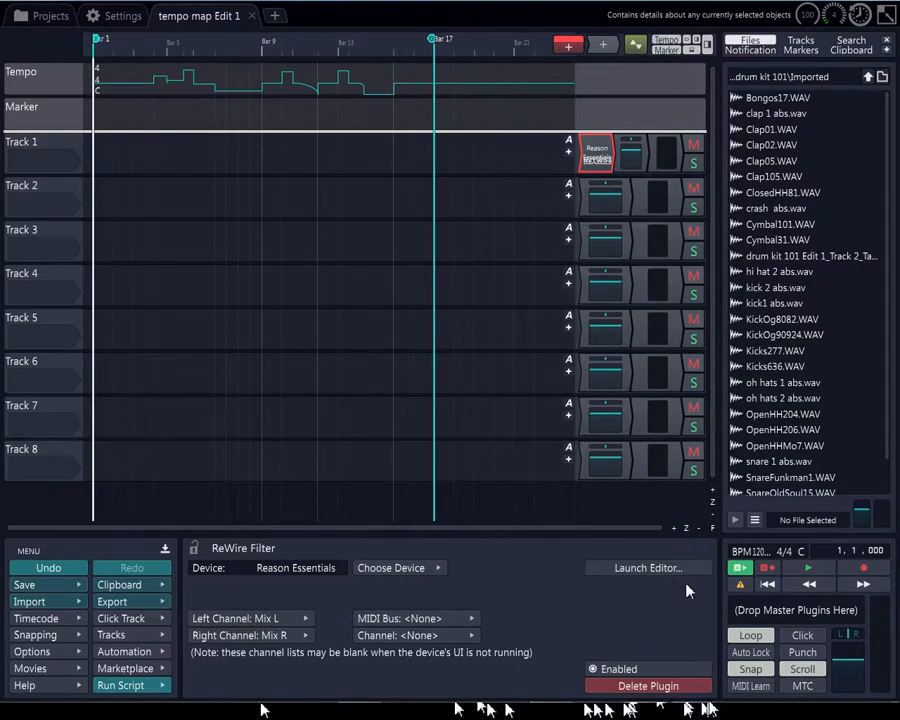
{"action": "mouse_move", "coordinate": [642, 528]}
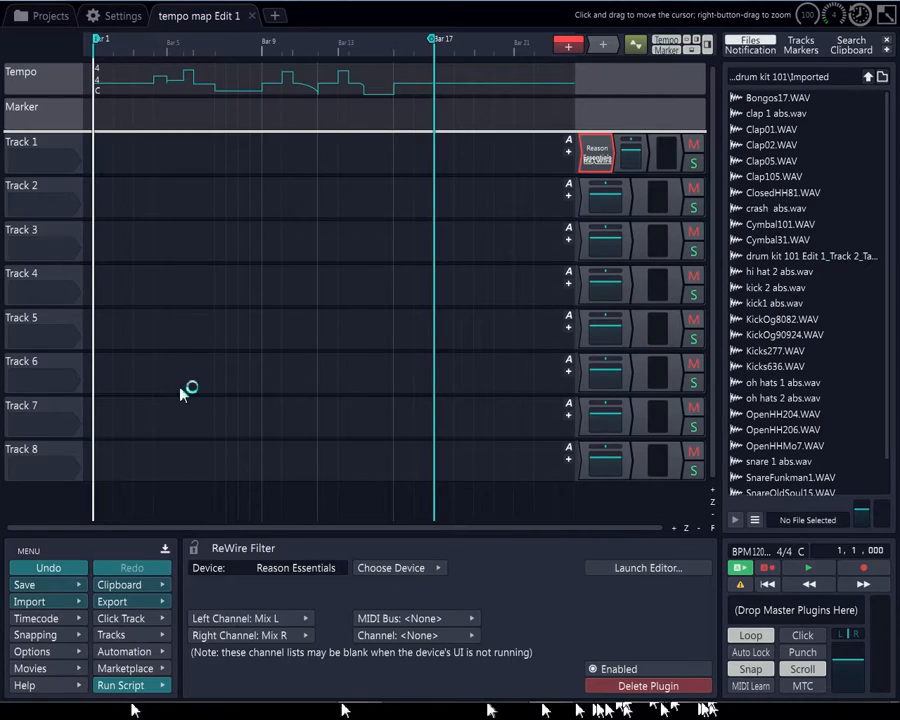
{"action": "mouse_move", "coordinate": [410, 330]}
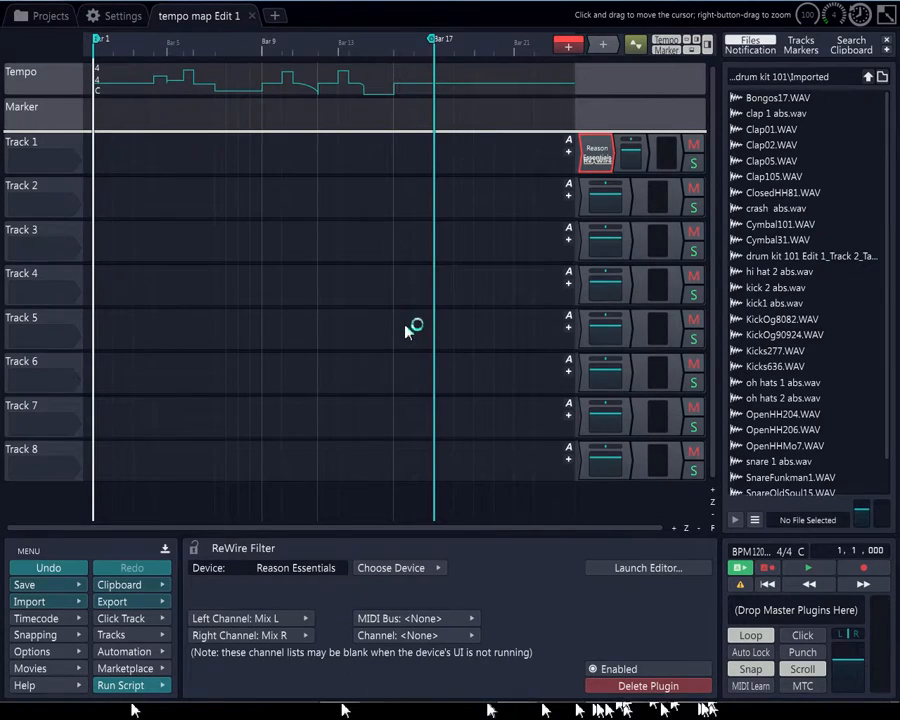
{"action": "mouse_move", "coordinate": [184, 220]}
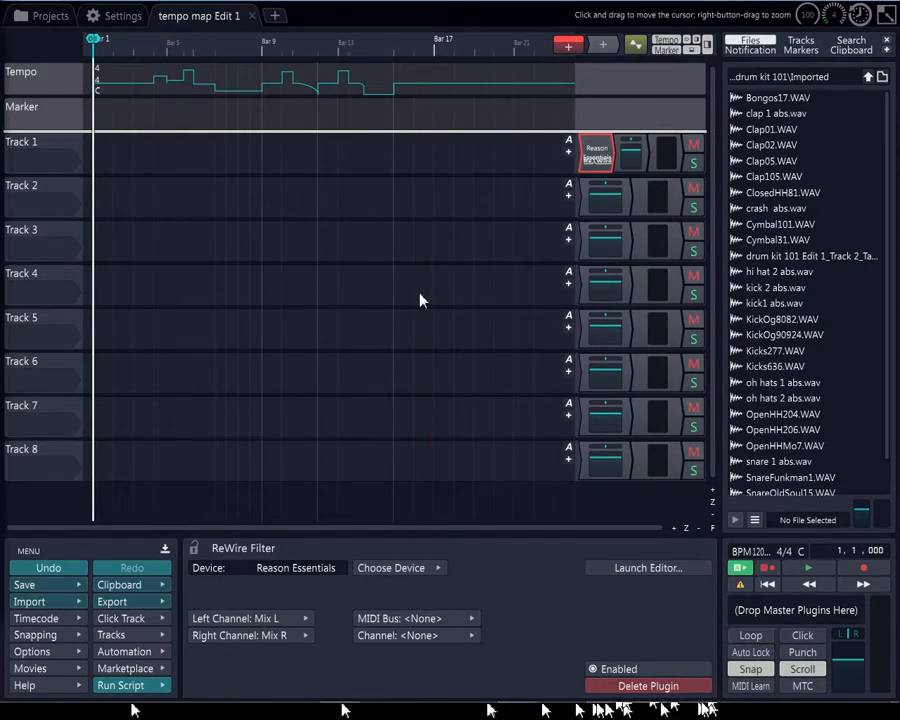
{"action": "left_click", "coordinate": [416, 618]}
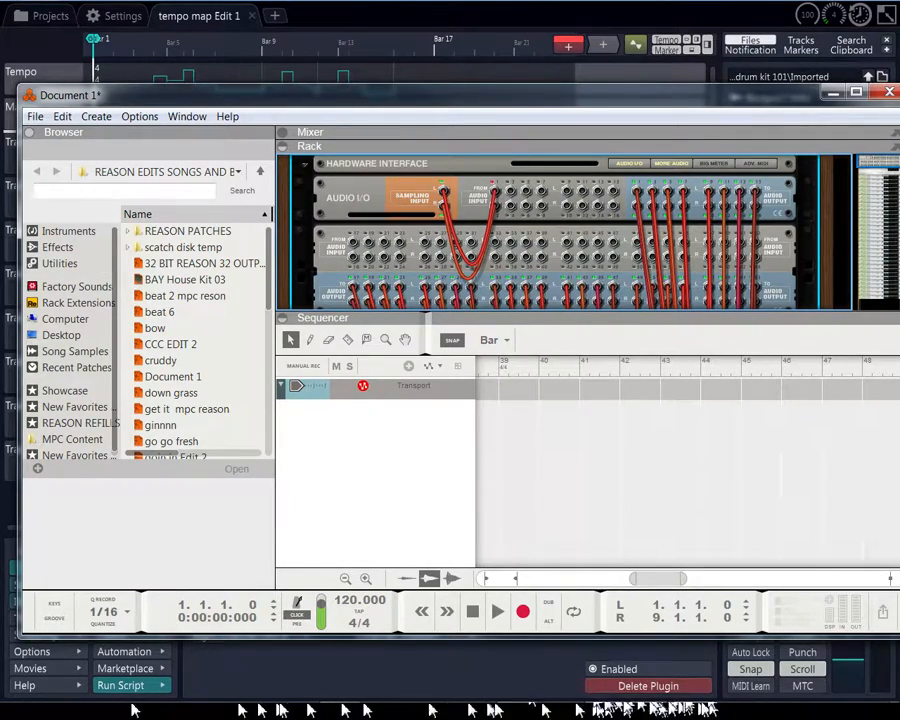
- Return from the Reason Essentials rack and sequencer to the Tracktion edit
{"action": "left_click", "coordinate": [888, 94]}
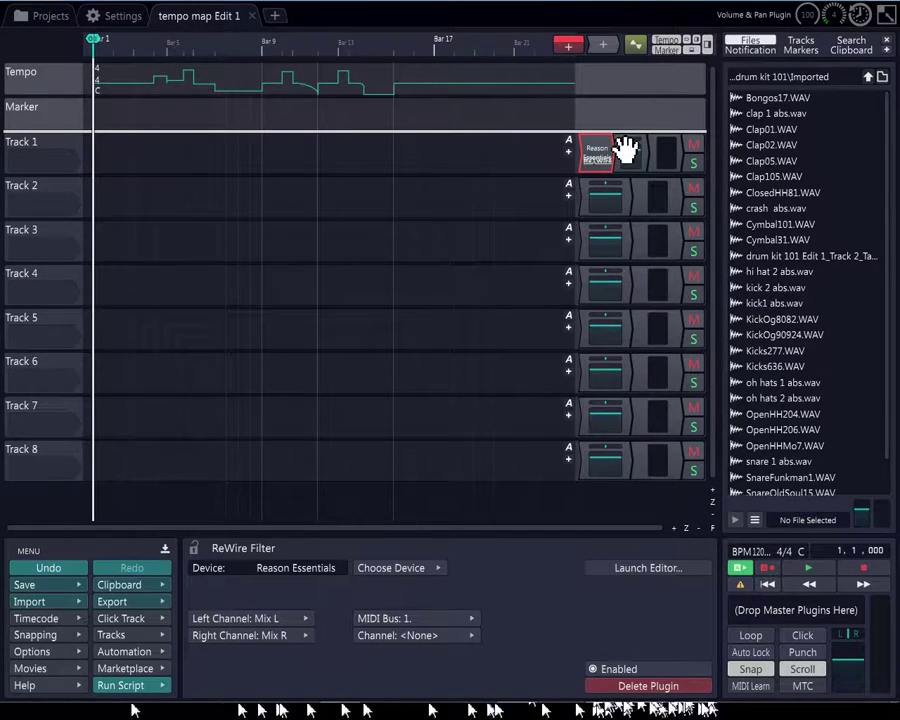
{"action": "mouse_move", "coordinate": [608, 52]}
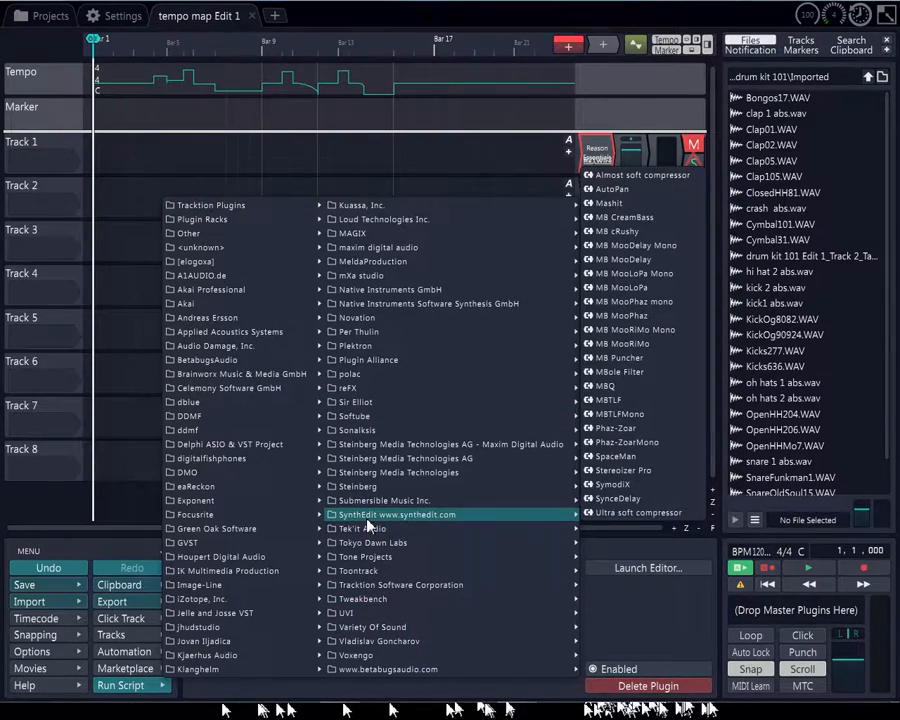
{"action": "mouse_move", "coordinate": [348, 388]}
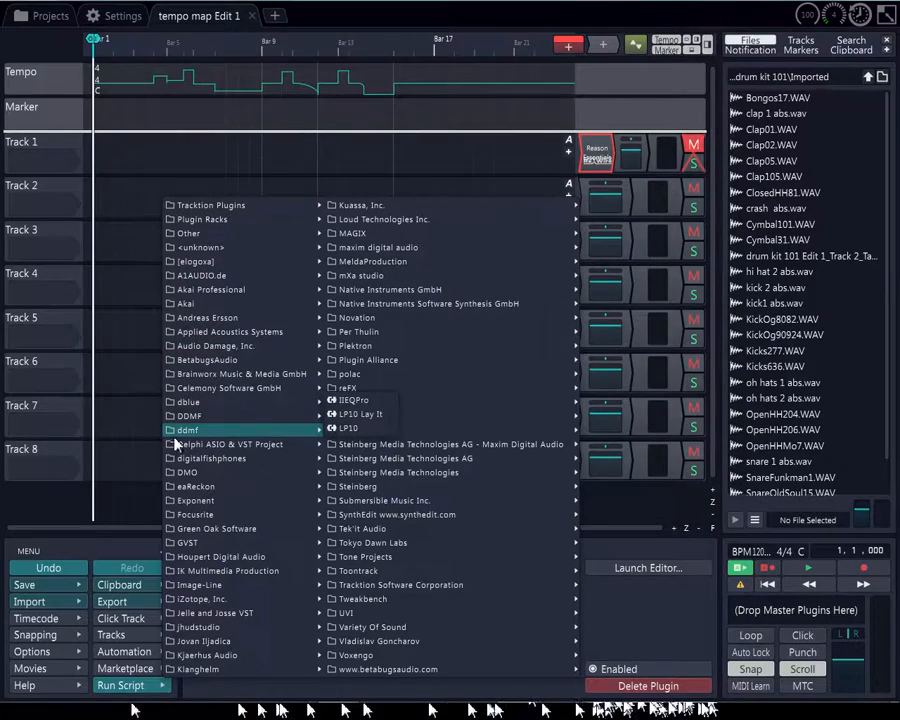
{"action": "mouse_move", "coordinate": [190, 420]}
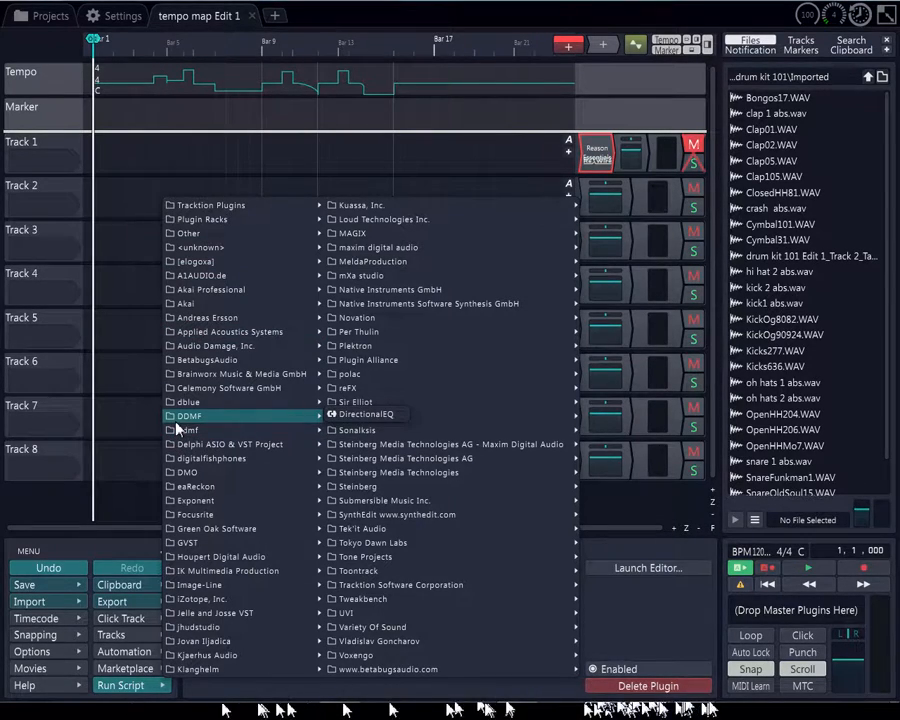
{"action": "mouse_move", "coordinate": [220, 360]}
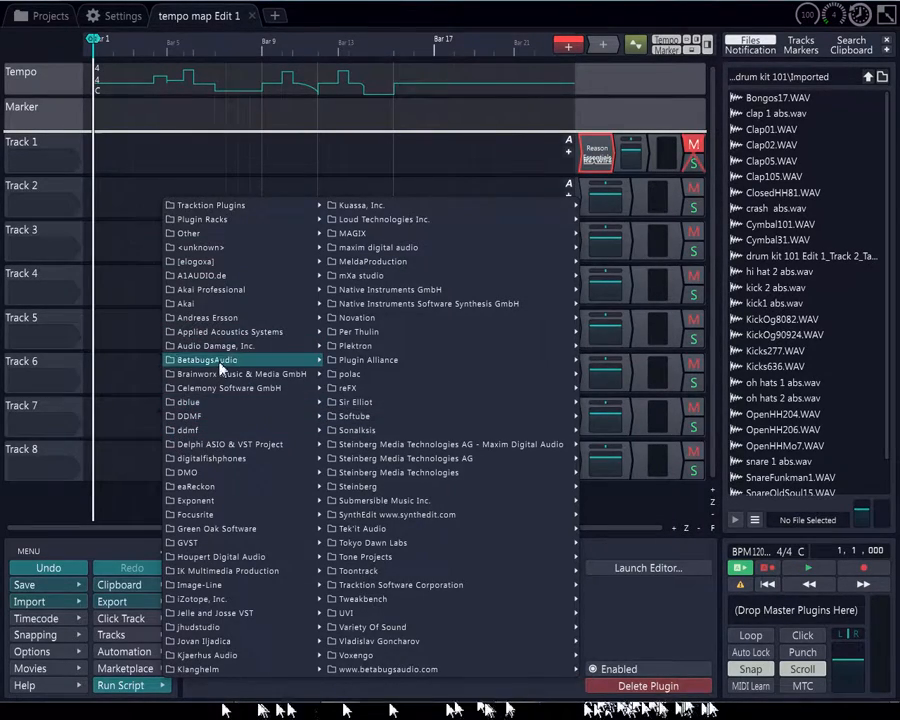
{"action": "mouse_move", "coordinate": [222, 210]}
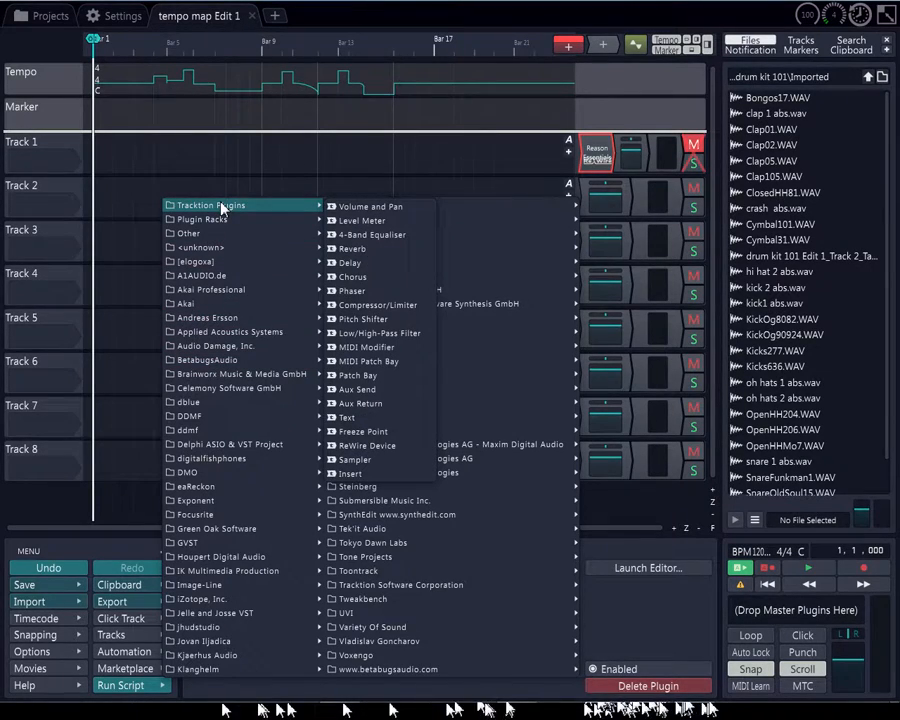
{"action": "mouse_move", "coordinate": [240, 374]}
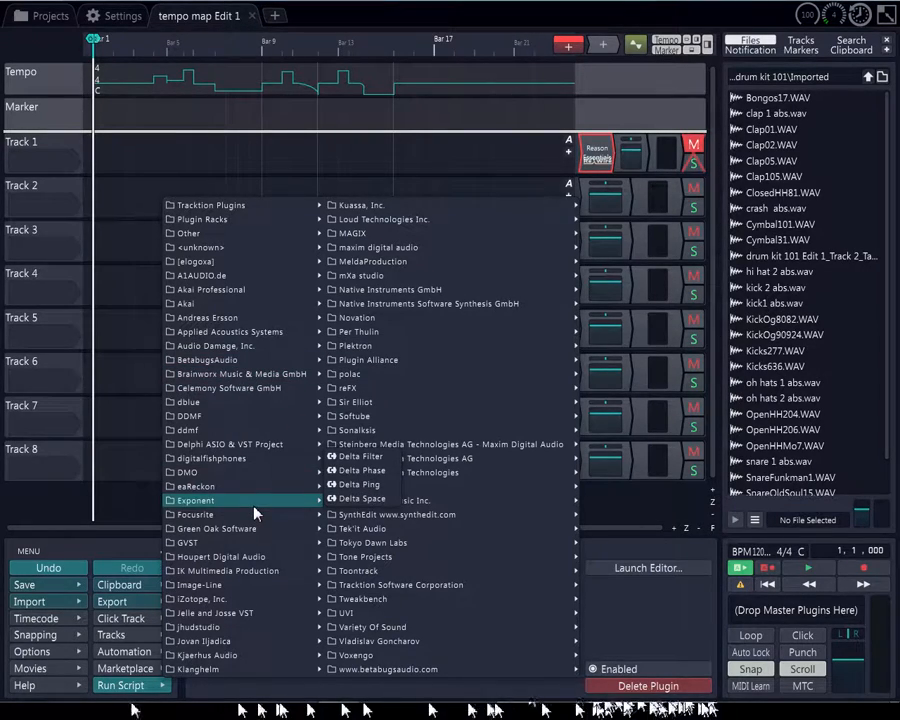
{"action": "mouse_move", "coordinate": [210, 338]}
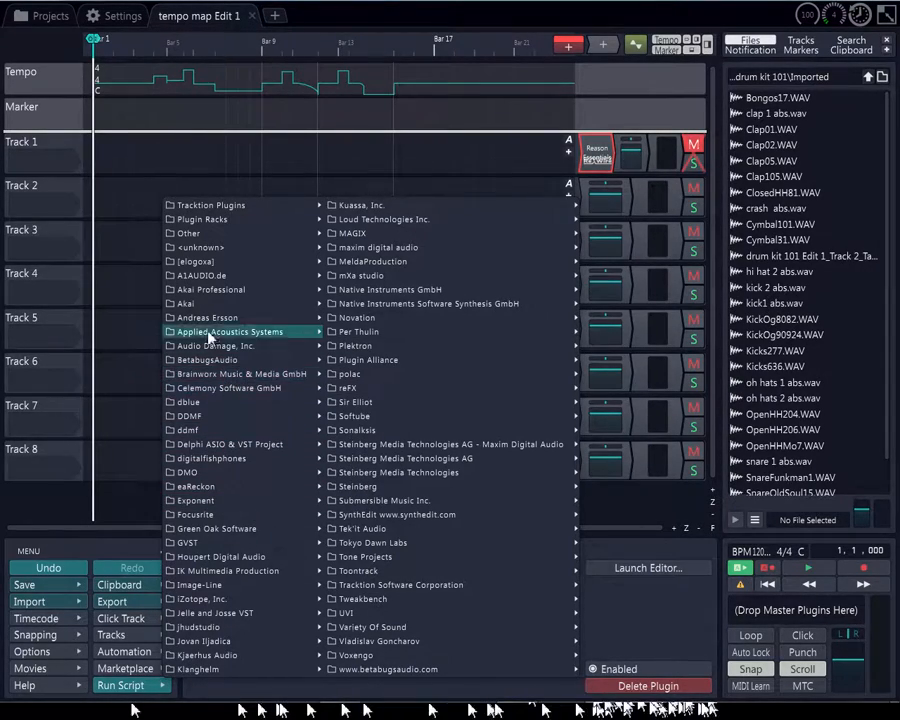
{"action": "mouse_move", "coordinate": [210, 288]}
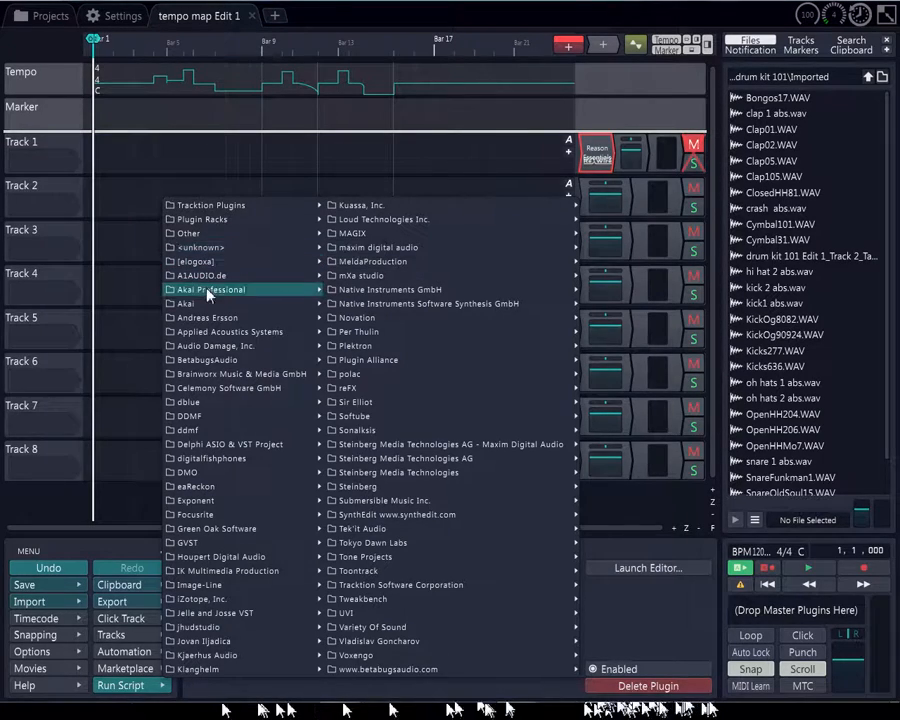
{"action": "mouse_move", "coordinate": [184, 304]}
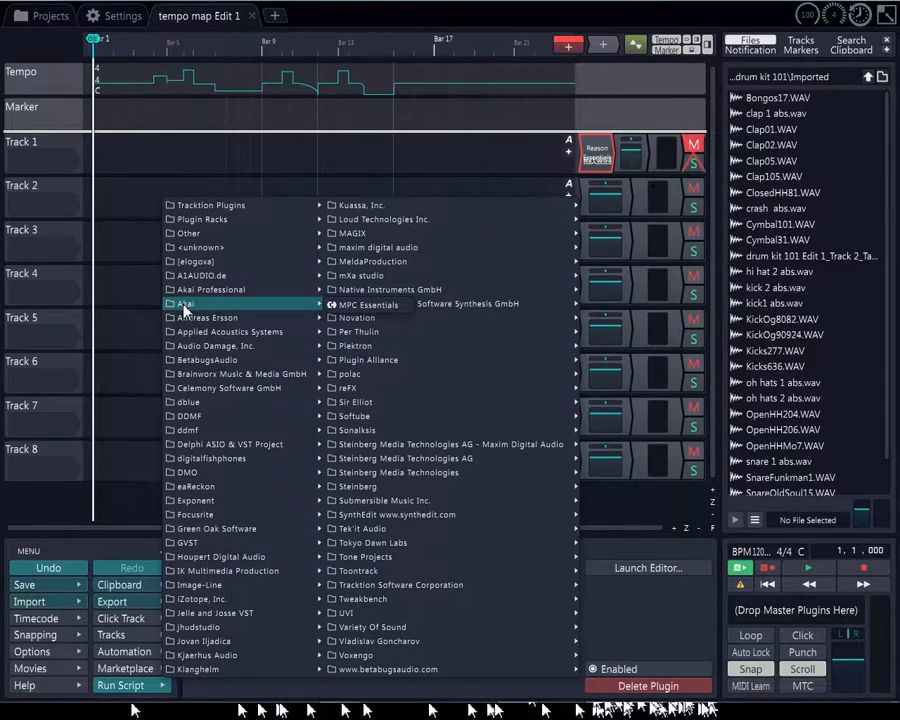
{"action": "mouse_move", "coordinate": [210, 288]}
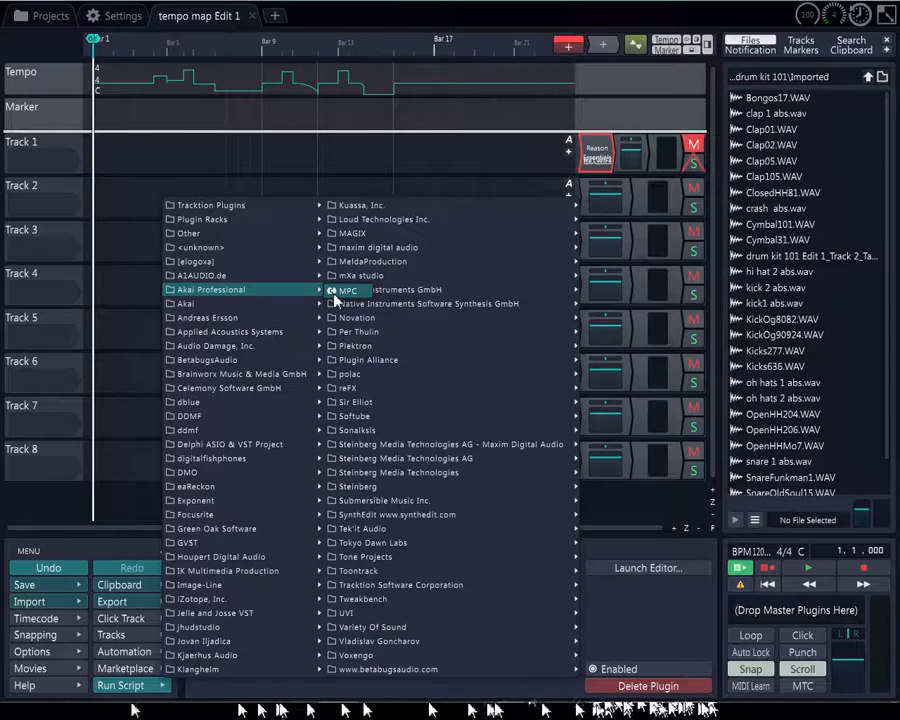
- Load the Akai Professional MPC VST plugin onto Track 2
{"action": "left_click", "coordinate": [348, 288]}
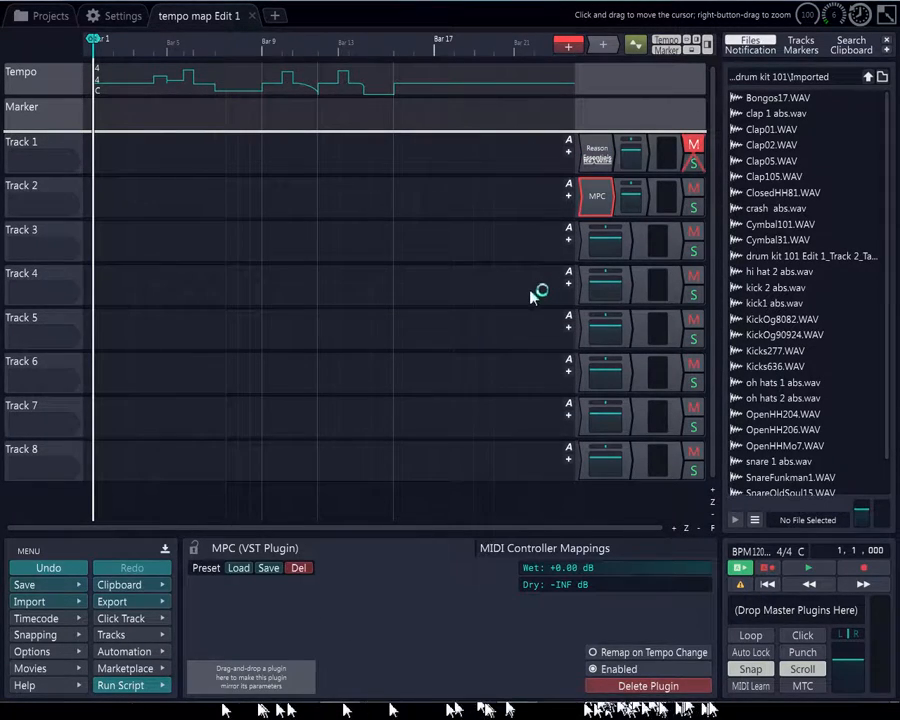
{"action": "mouse_move", "coordinate": [544, 282]}
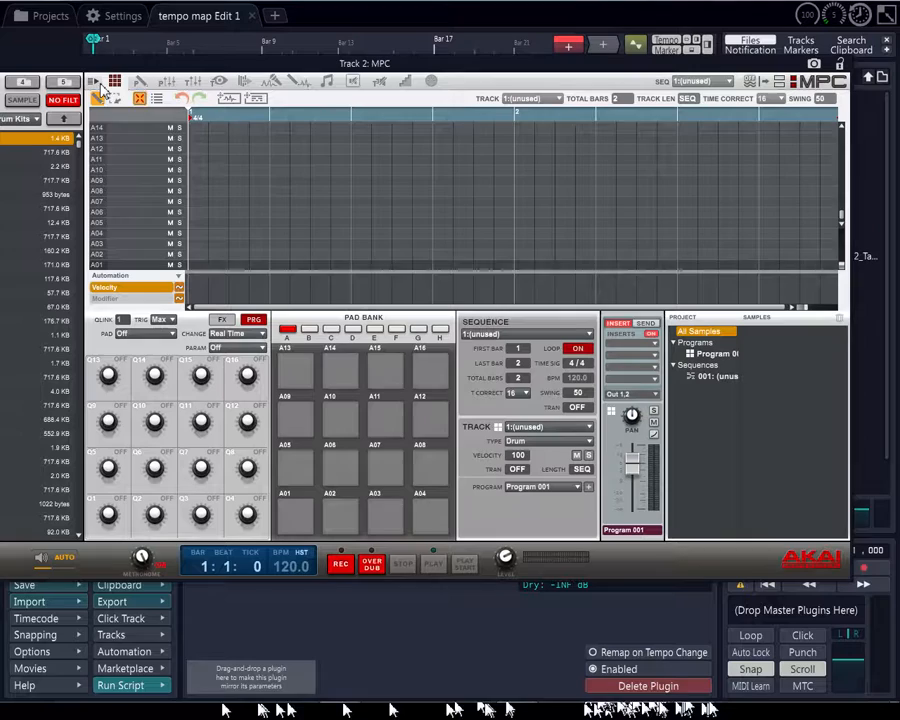
- Close the MPC plugin window and return to the edit to set the loop range
{"action": "left_click", "coordinate": [100, 76]}
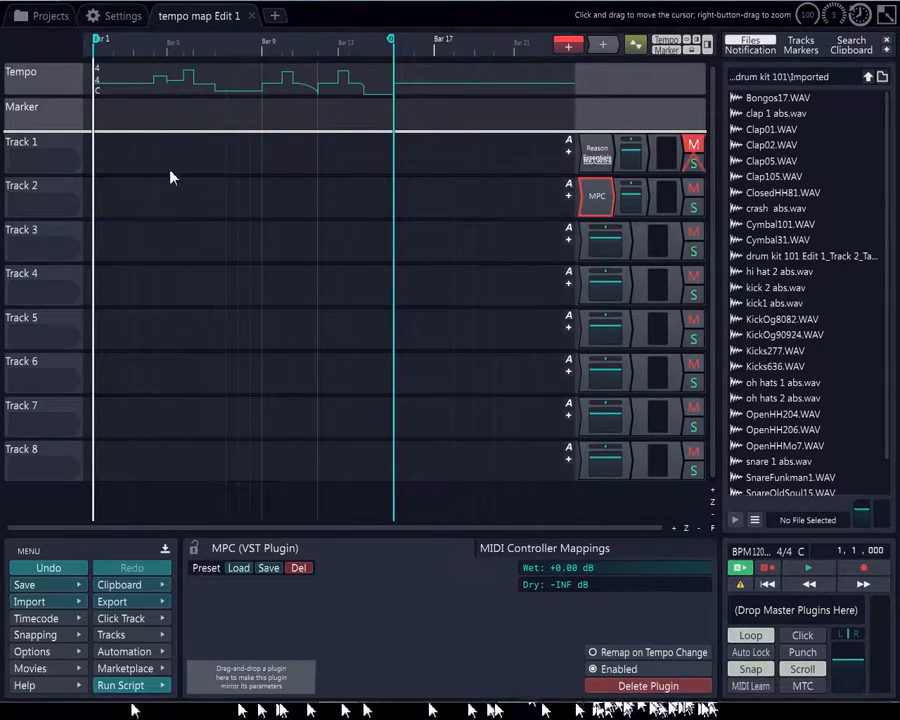
{"action": "mouse_move", "coordinate": [624, 90]}
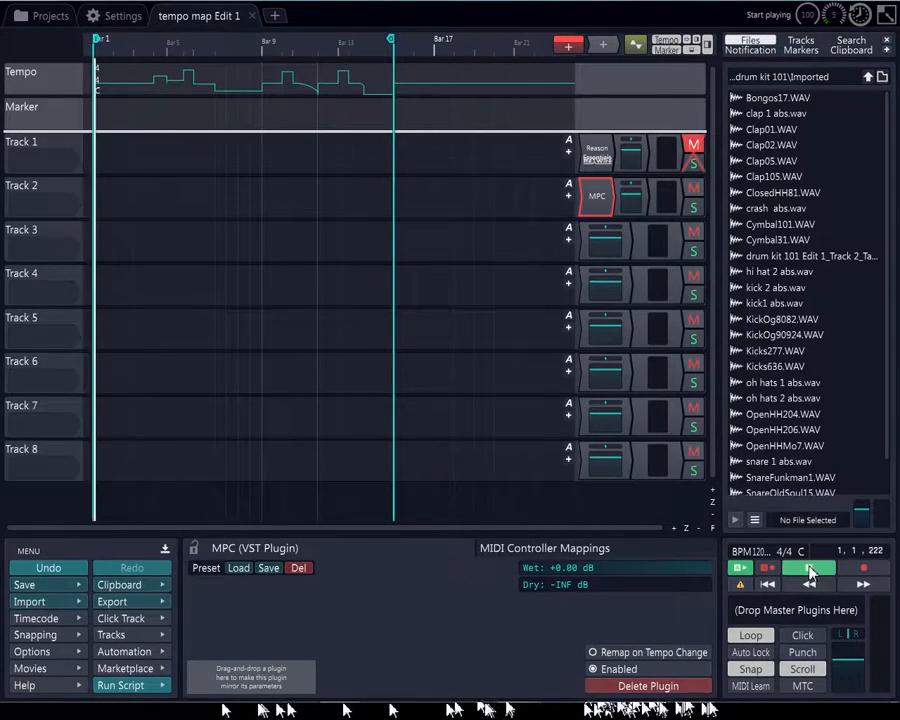
- Play the edit through its tempo changes, stop, and select Track 1's Reason ReWire plugin
{"action": "left_click", "coordinate": [752, 568]}
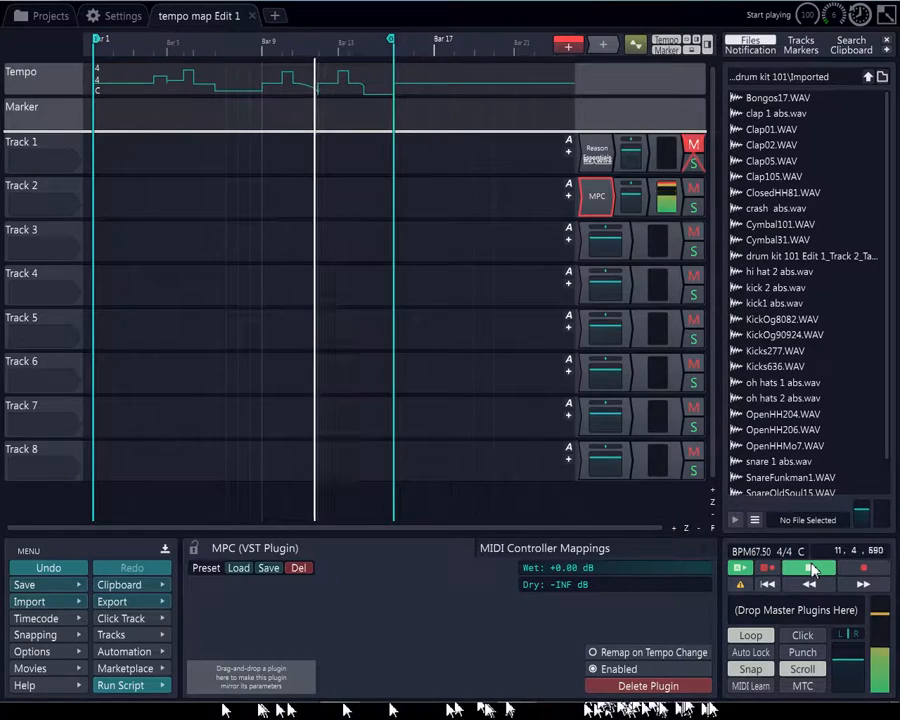
{"action": "left_click", "coordinate": [776, 568]}
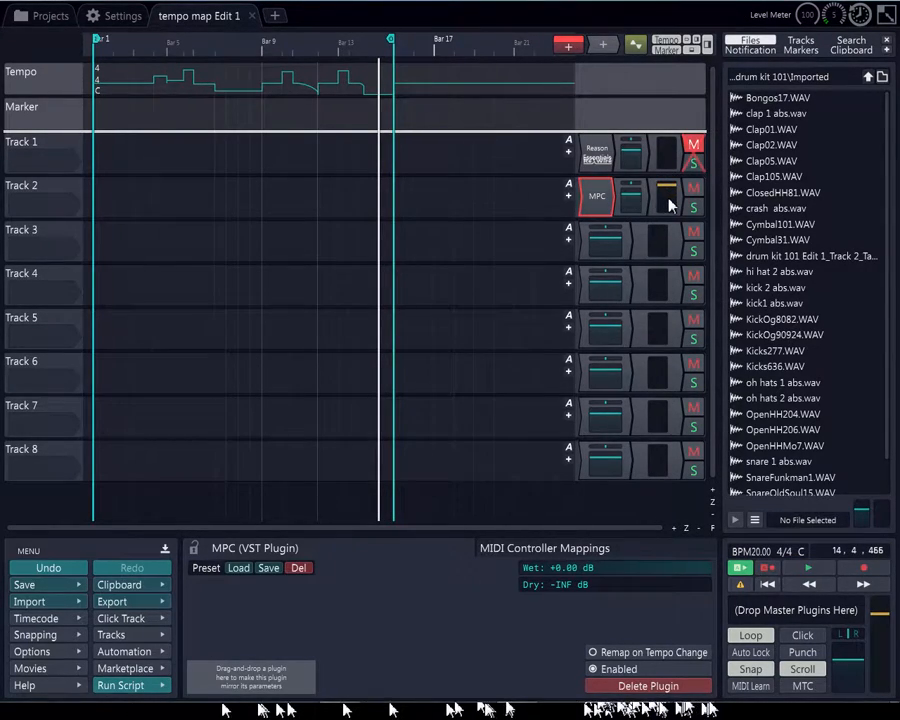
{"action": "left_click", "coordinate": [600, 150]}
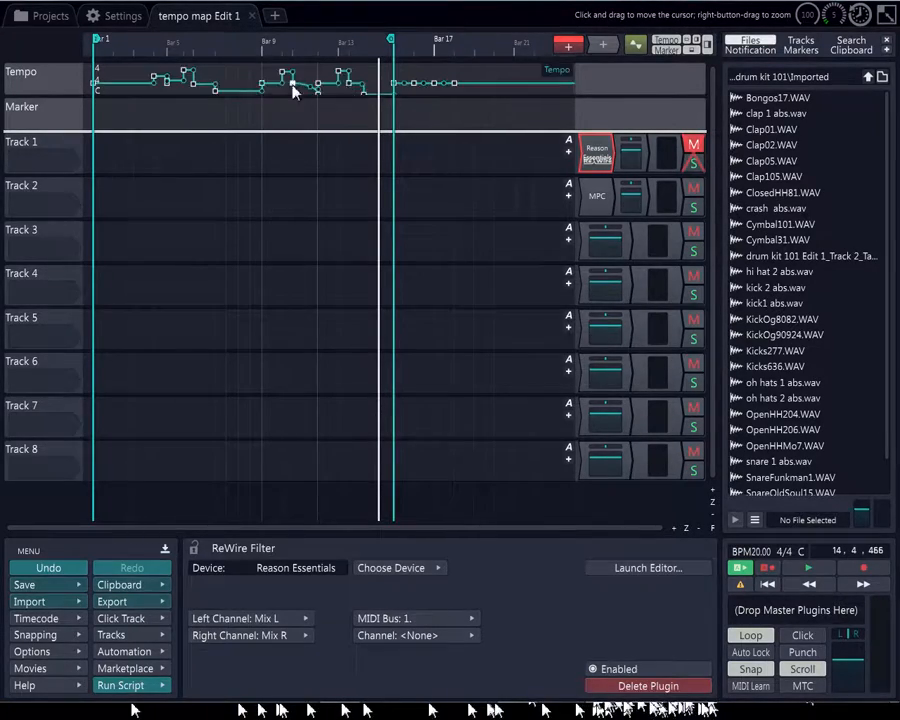
- Show the options menu for Track 1's Reason ReWire plugin
{"action": "right_click", "coordinate": [600, 152]}
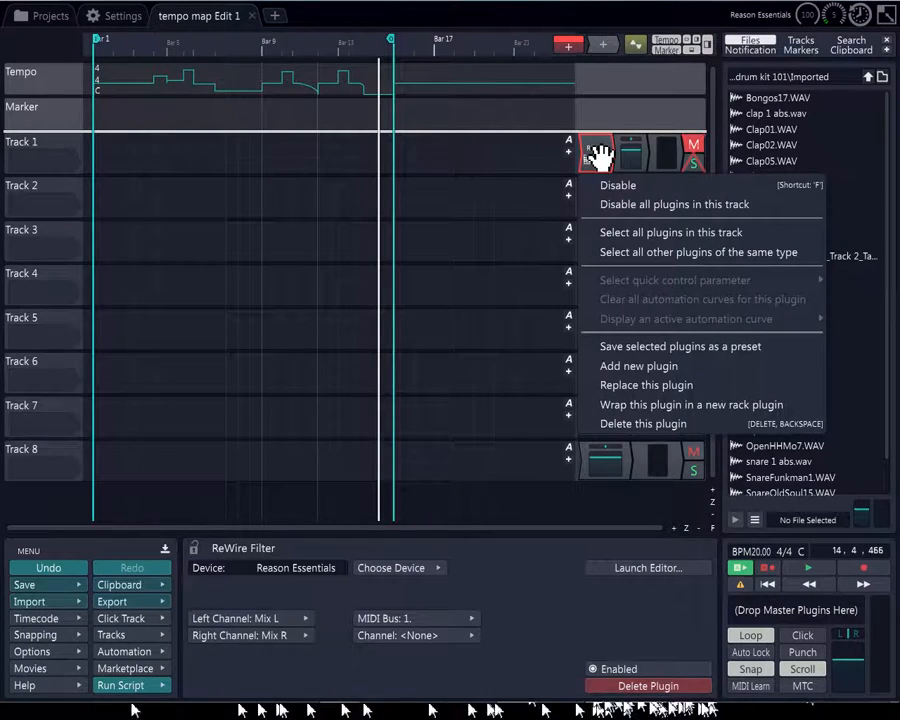
{"action": "mouse_move", "coordinate": [692, 148]}
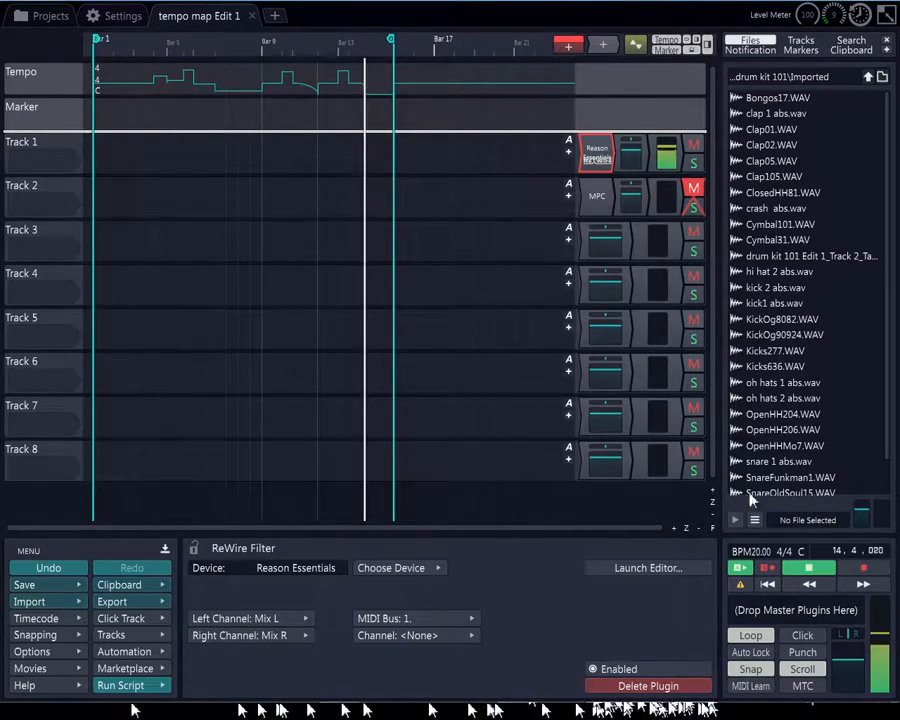
- Select the MPC plugin on Track 2 to show its properties panel
{"action": "left_click", "coordinate": [800, 580]}
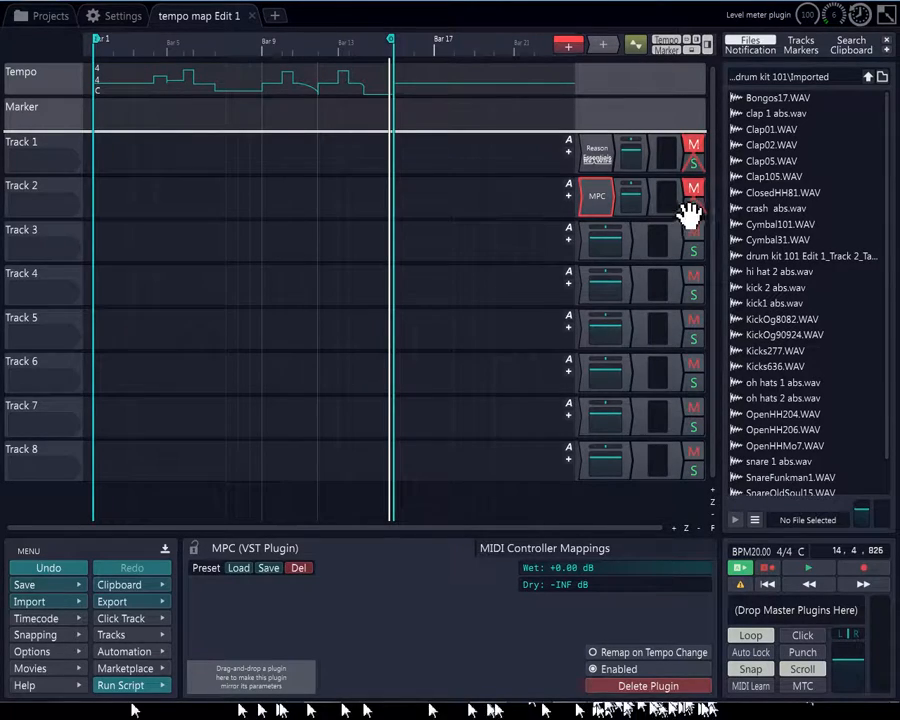
- Mute Track 2 and let the edit play through the tempo map to 75 BPM
{"action": "left_click", "coordinate": [804, 570]}
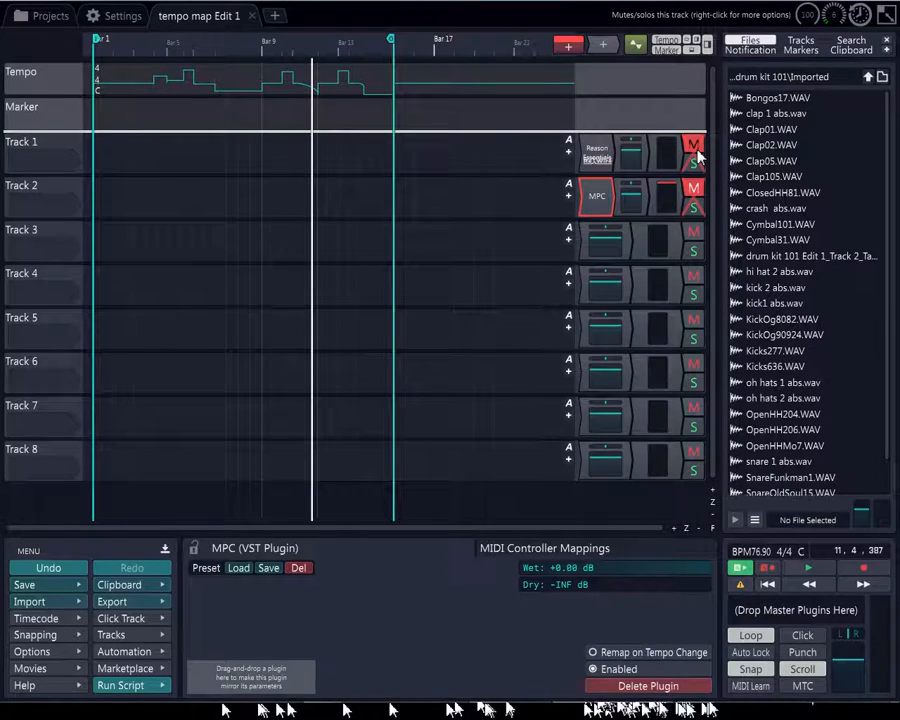
{"action": "mouse_move", "coordinate": [136, 704]}
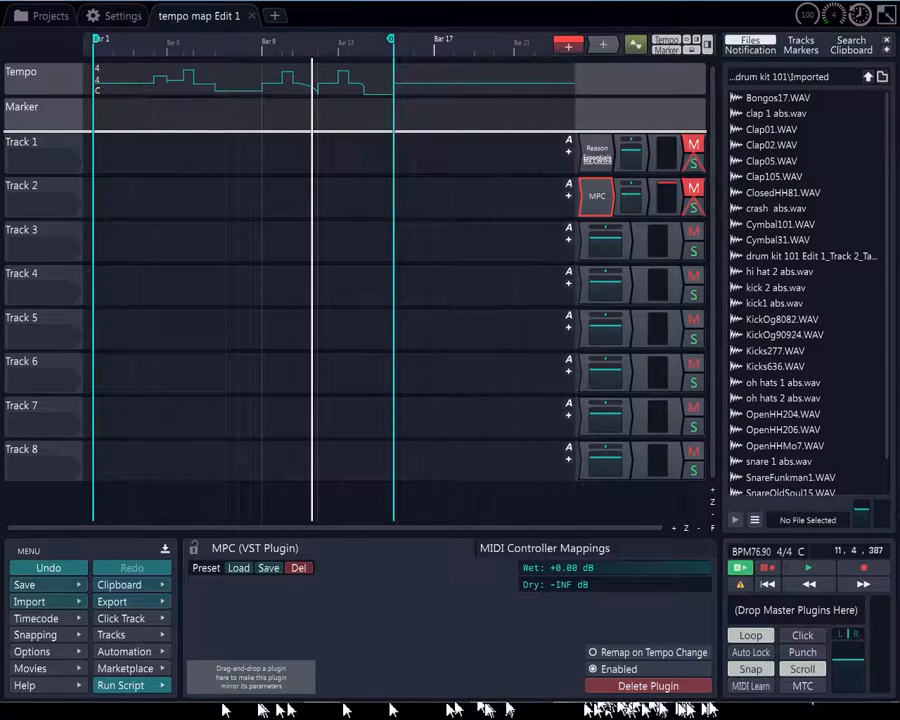
{"action": "mouse_move", "coordinate": [144, 710]}
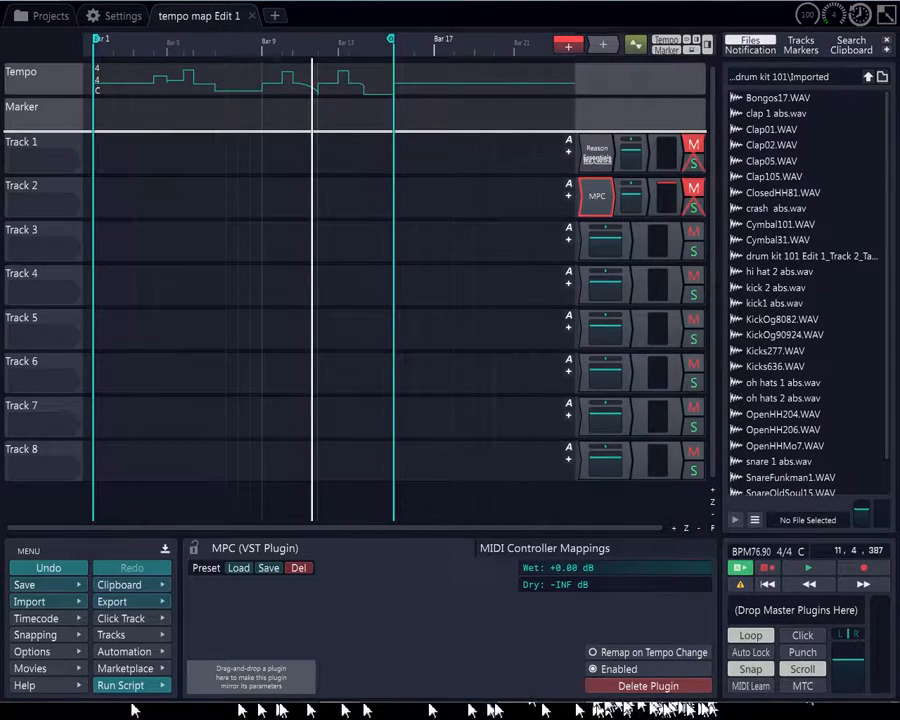